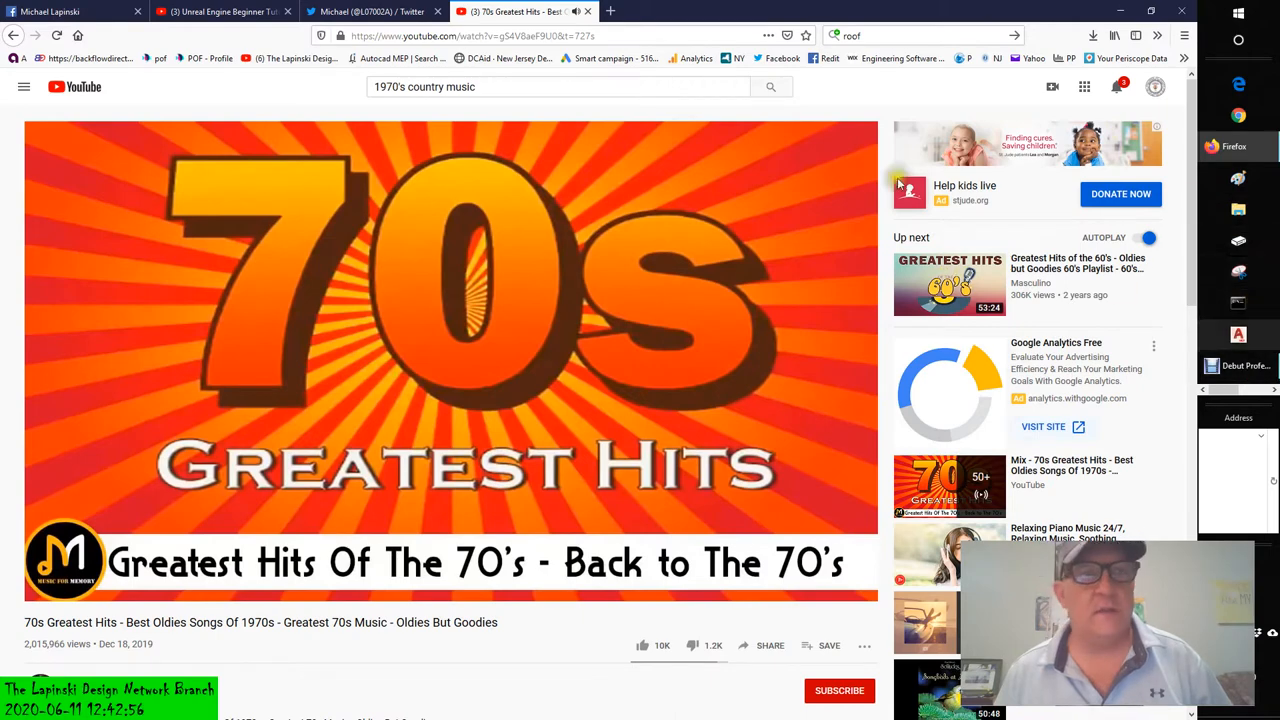
# Switch Firefox to the Unreal Engine Beginner Tutorial tab, then bring up the Revit cube model.
pyautogui.click(220, 11)
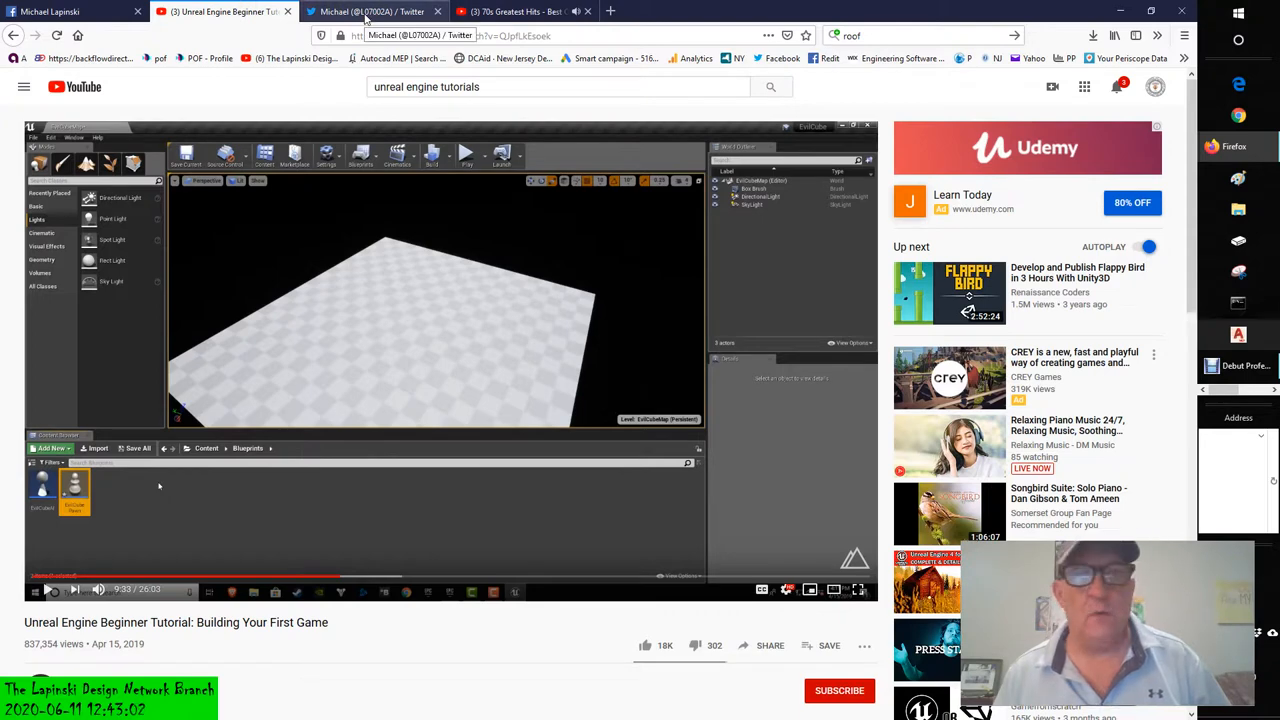
pyautogui.click(373, 11)
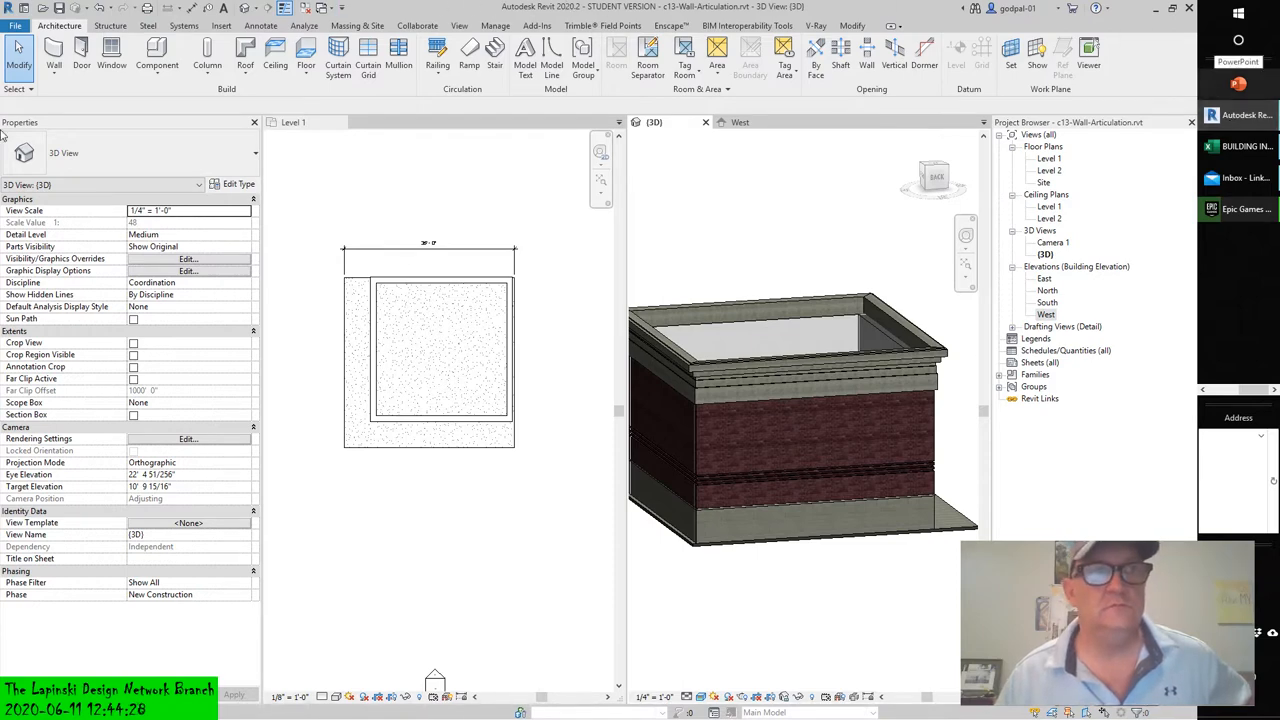
# Start the Wall: Sweep tool for placing a Casing 2 sweep.
pyautogui.click(53, 55)
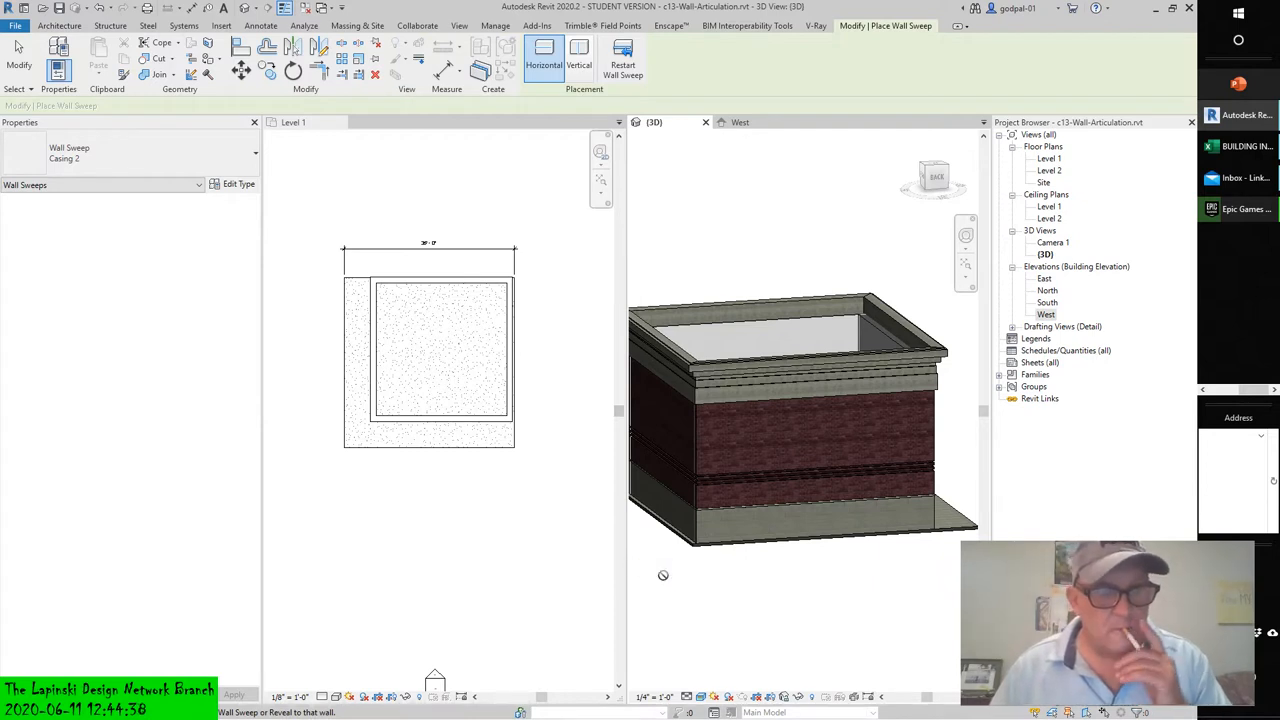
pyautogui.moveTo(663, 575)
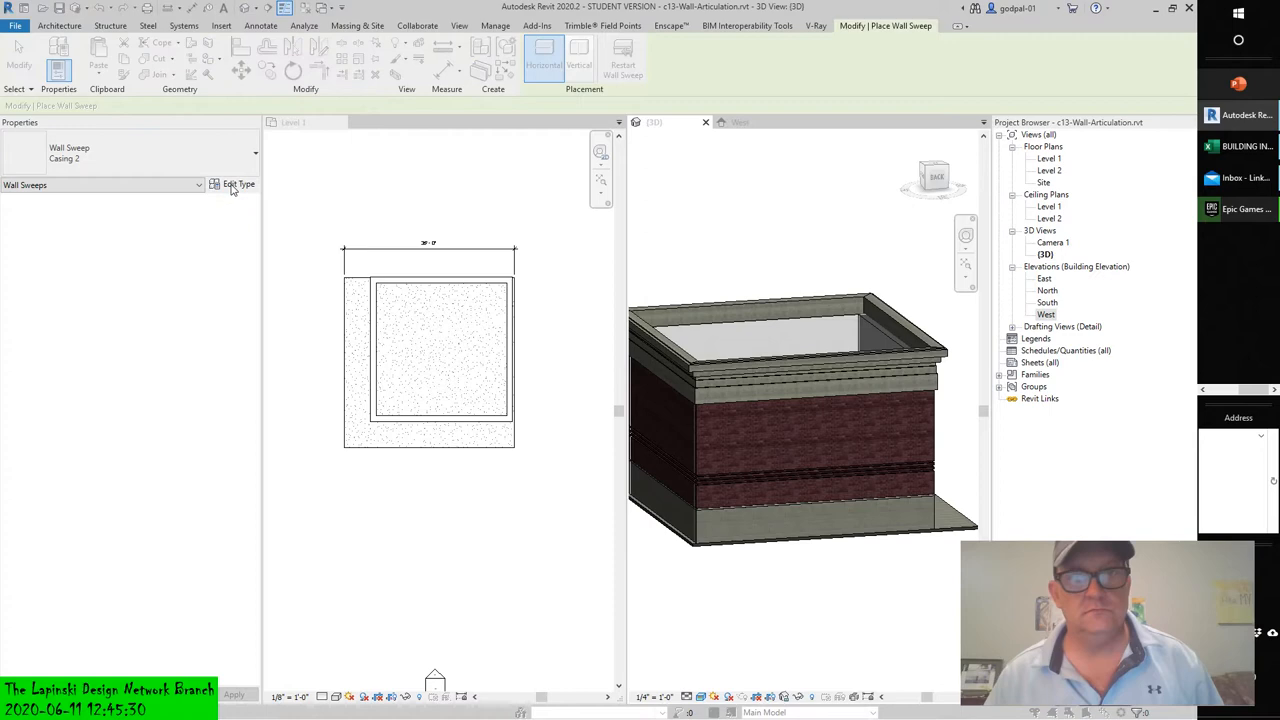
# Open the Casing 2 type properties and list the available sweep profiles.
pyautogui.click(238, 184)
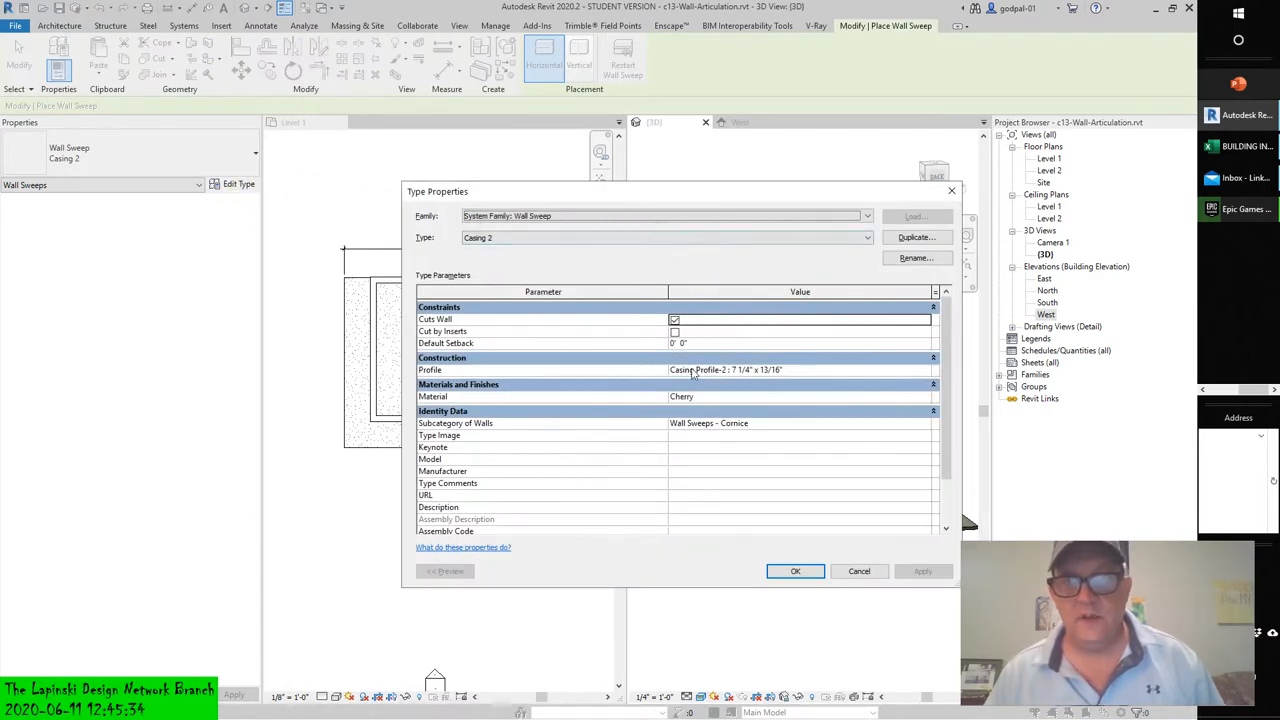
pyautogui.moveTo(928, 373)
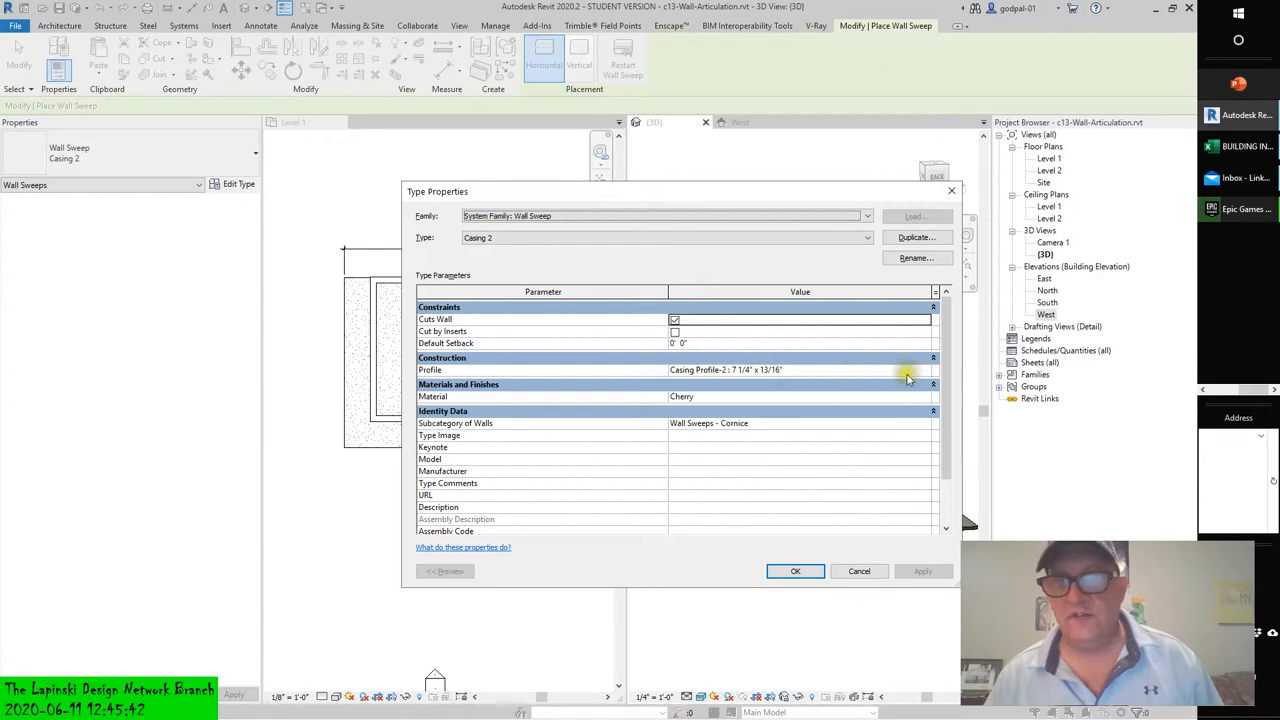
pyautogui.click(924, 370)
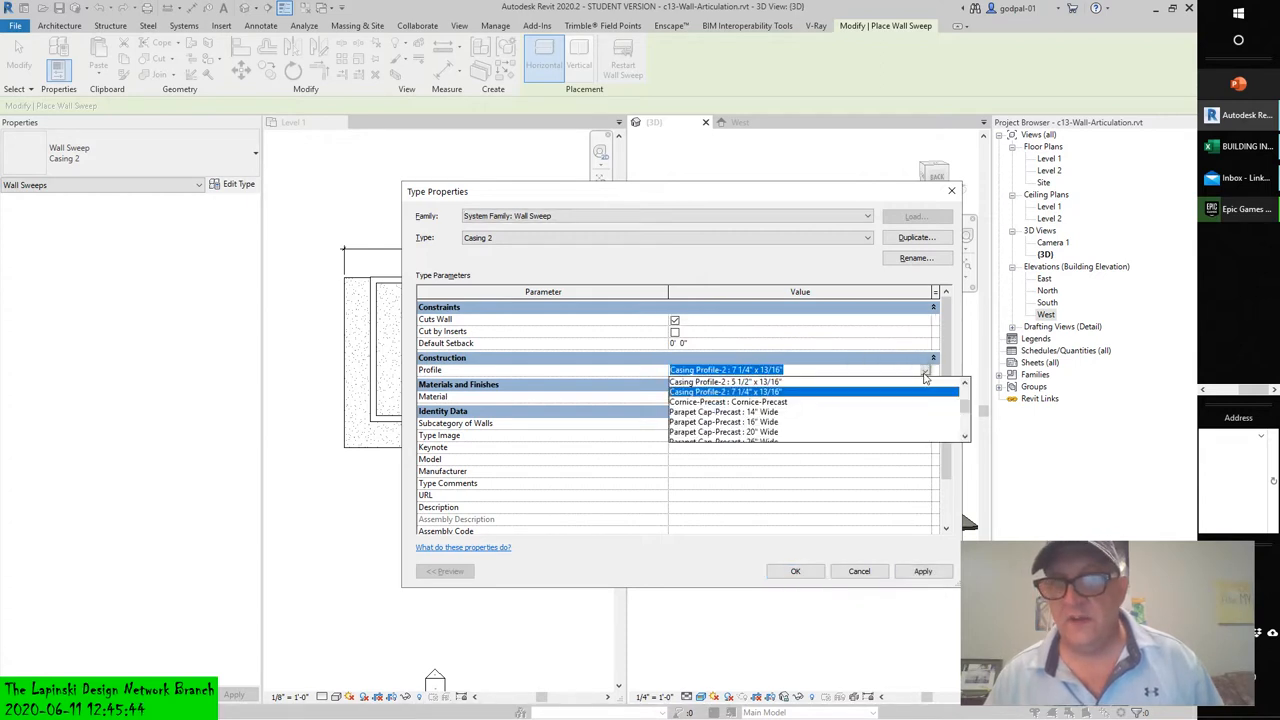
pyautogui.moveTo(918, 407)
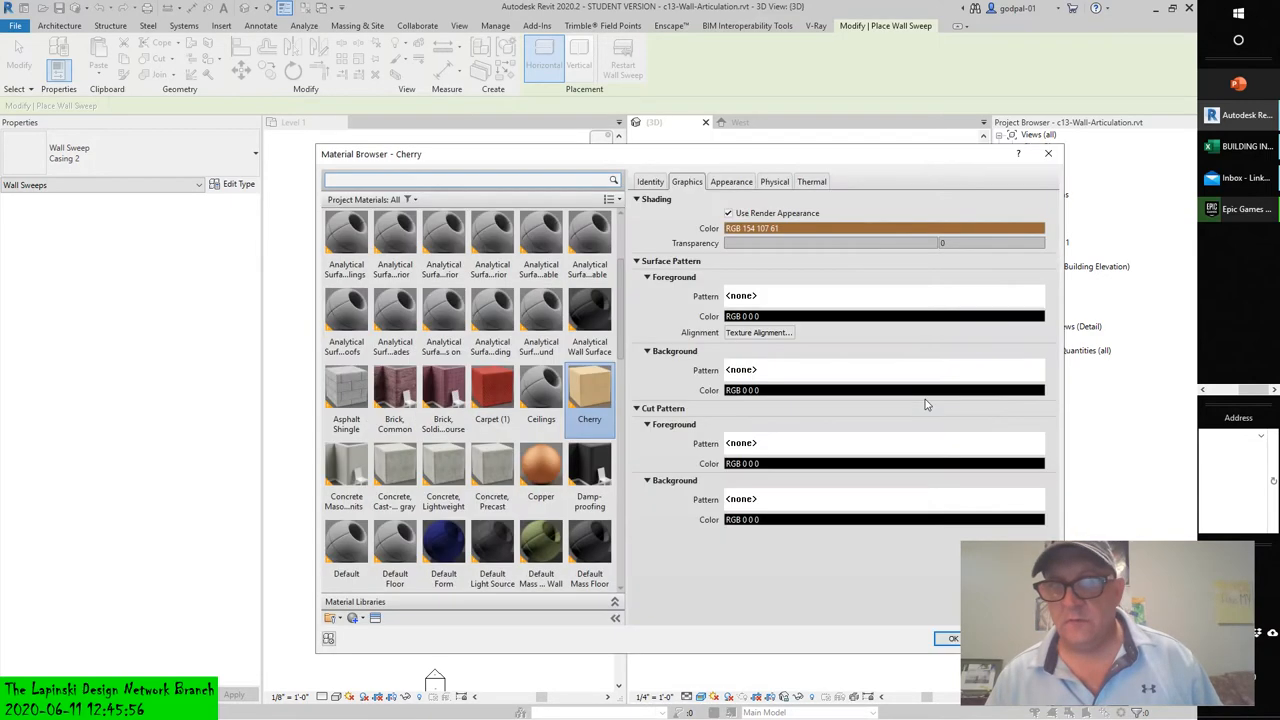
# Accept Cherry material and Casing Profile-2, closing Material Browser and Type Properties.
pyautogui.click(948, 638)
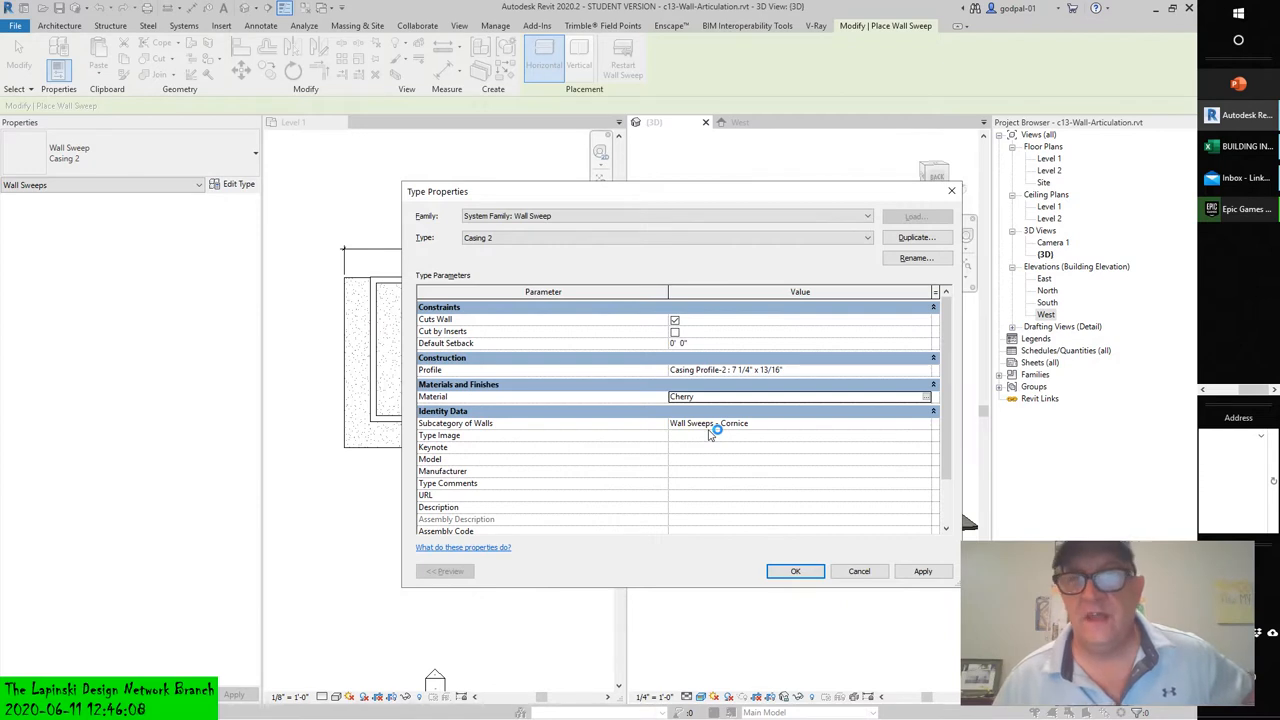
pyautogui.moveTo(710, 450)
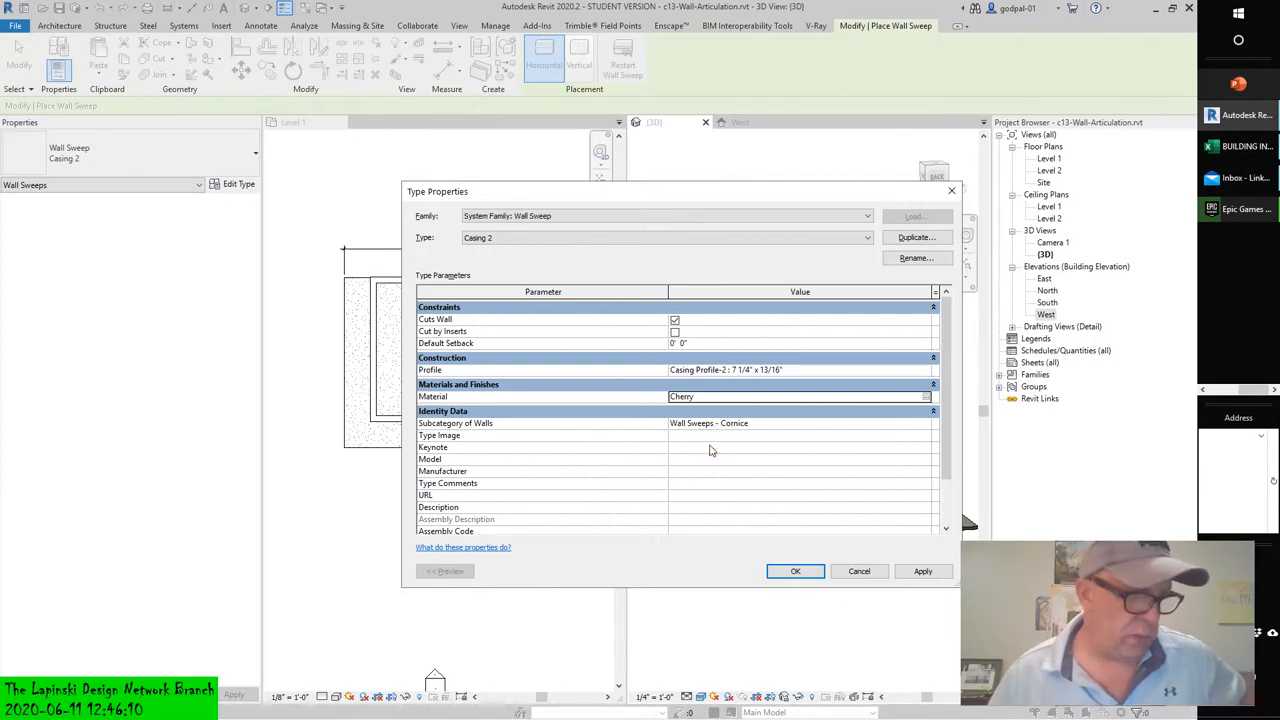
pyautogui.moveTo(718, 455)
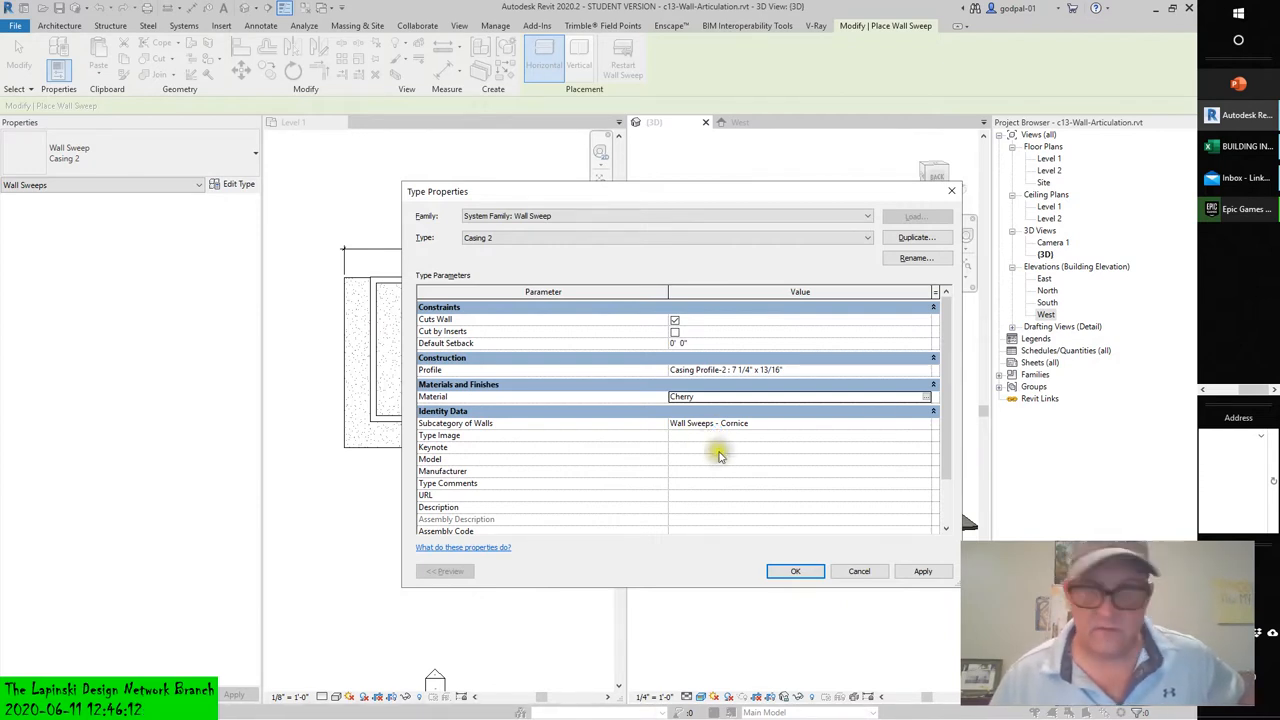
pyautogui.click(795, 571)
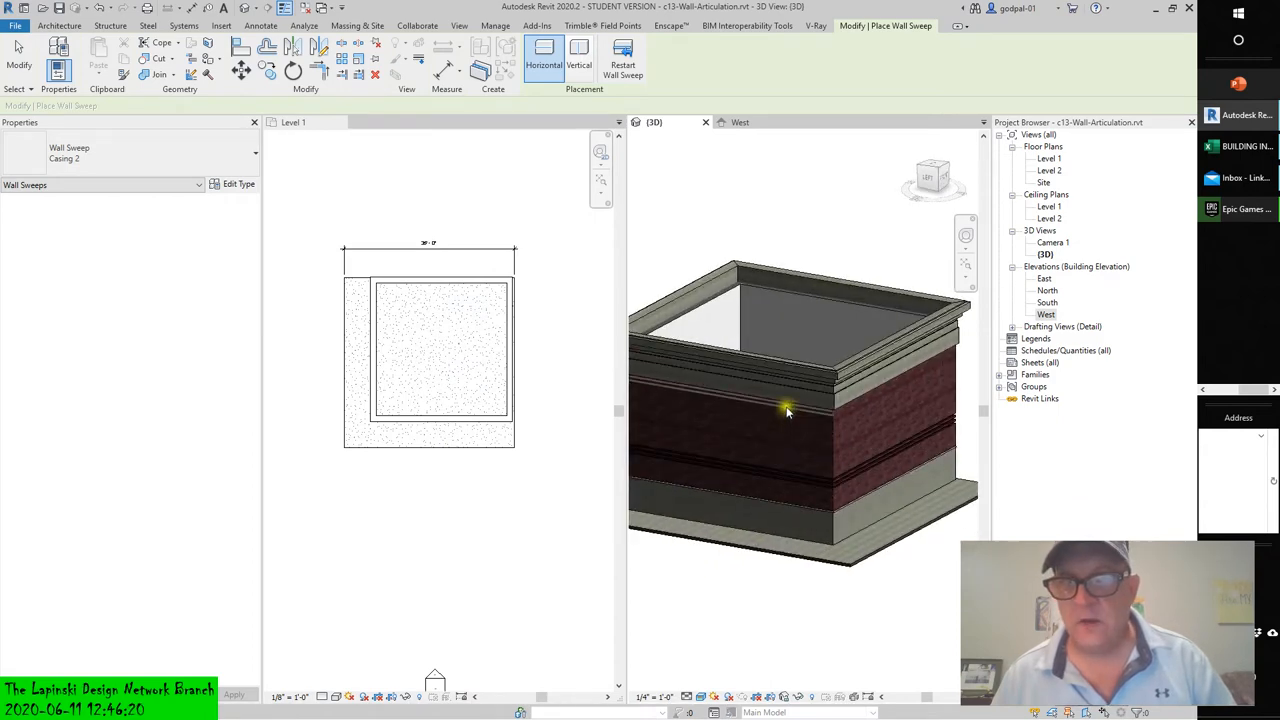
# Orbit into the cube toward an inner wall and reopen Casing 2 type properties.
pyautogui.moveTo(787, 412); pyautogui.dragTo(820, 420)
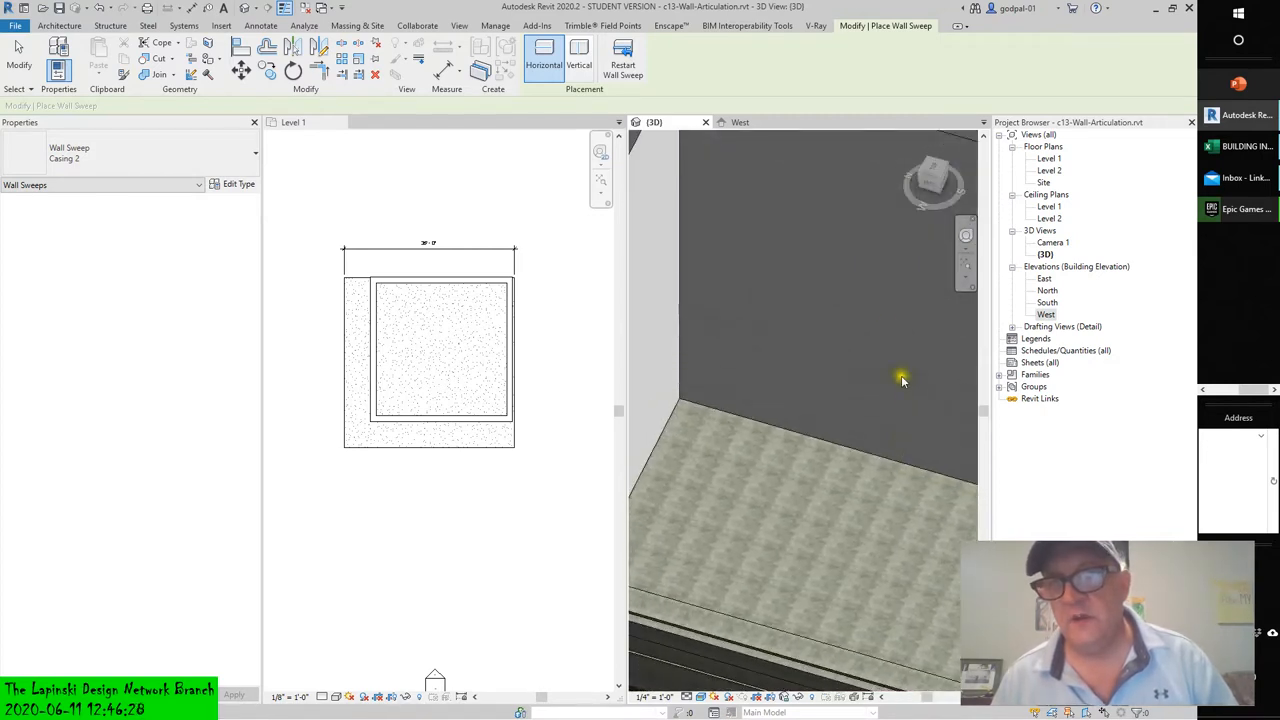
pyautogui.moveTo(690, 300)
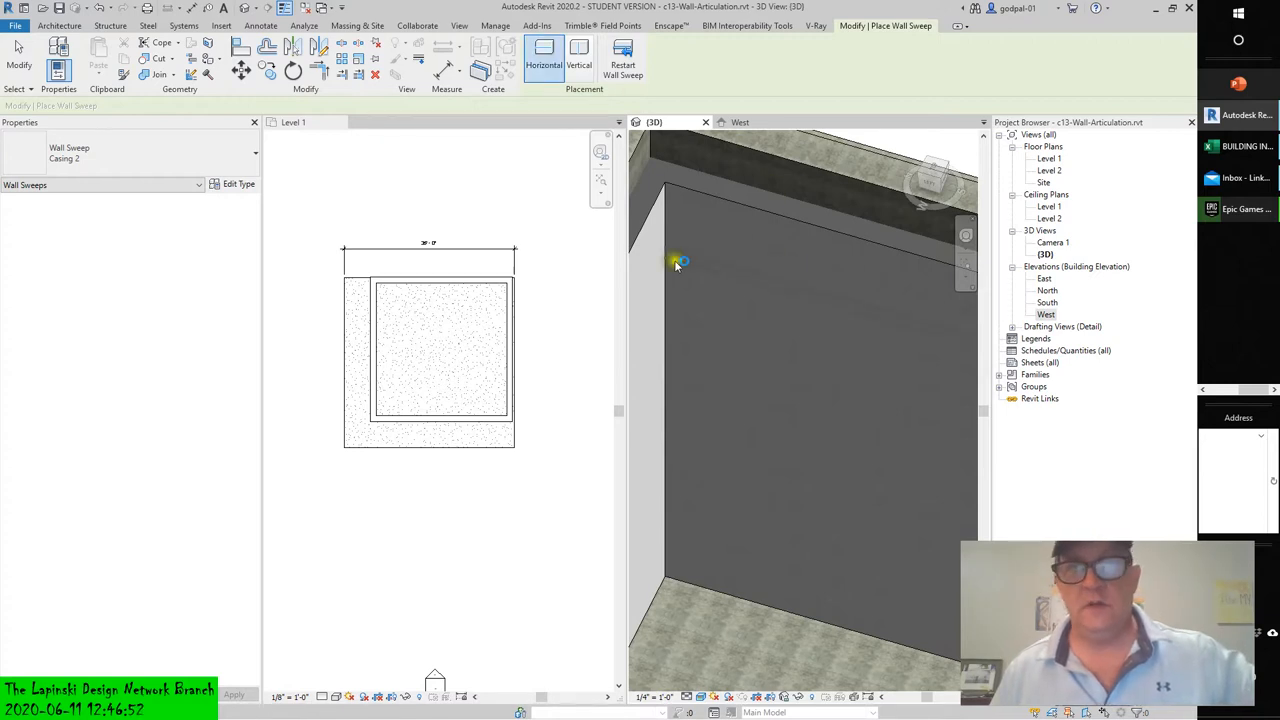
pyautogui.click(231, 184)
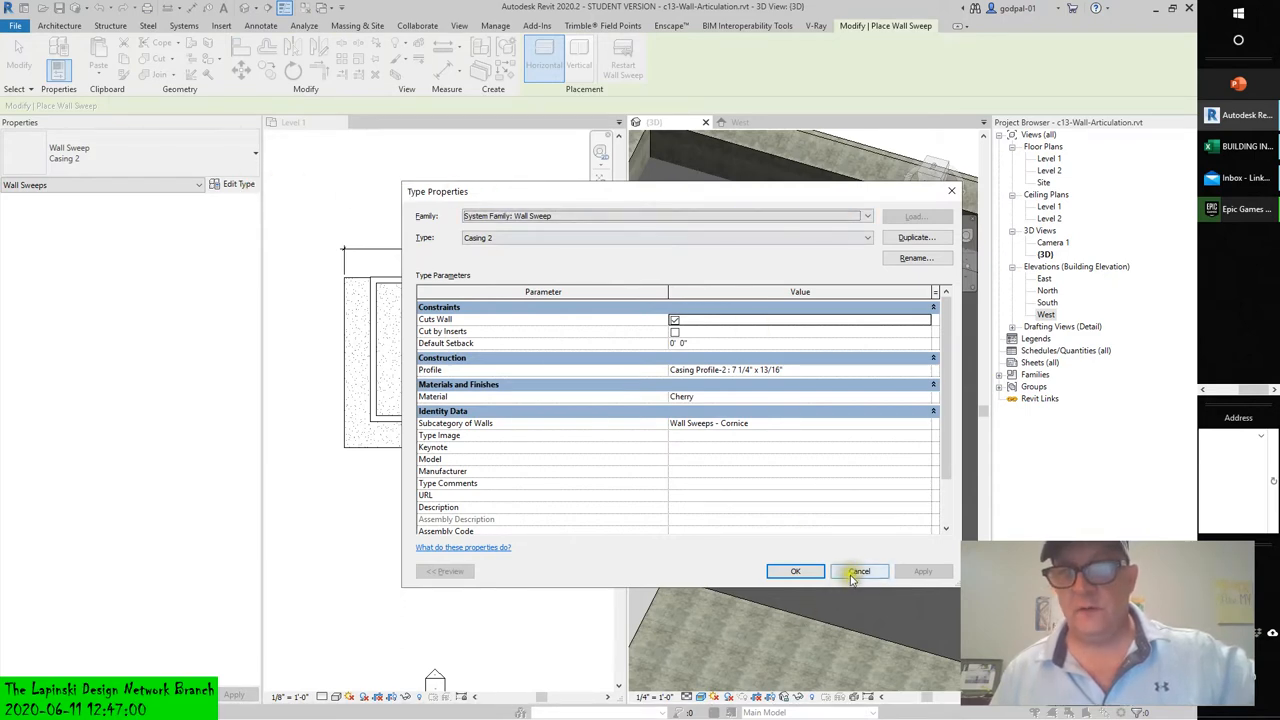
# Cancel the Casing 2 Type Properties dialog without changes.
pyautogui.click(858, 571)
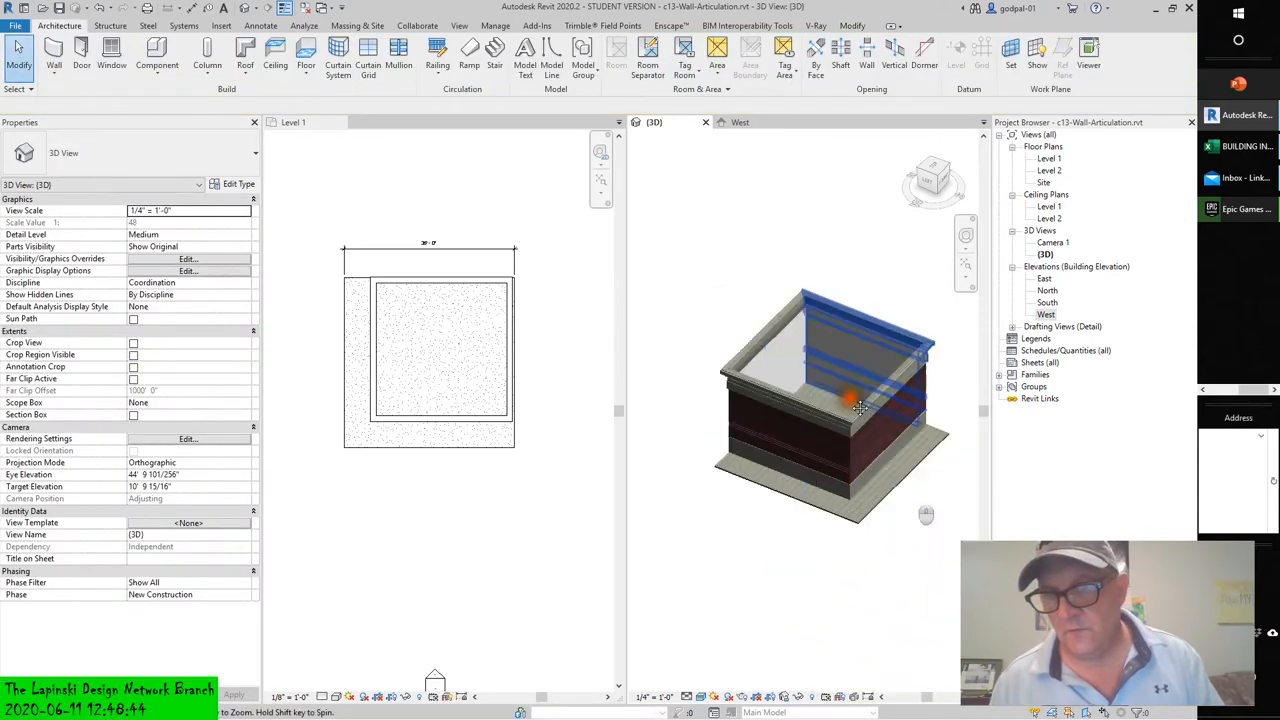
pyautogui.click(860, 407)
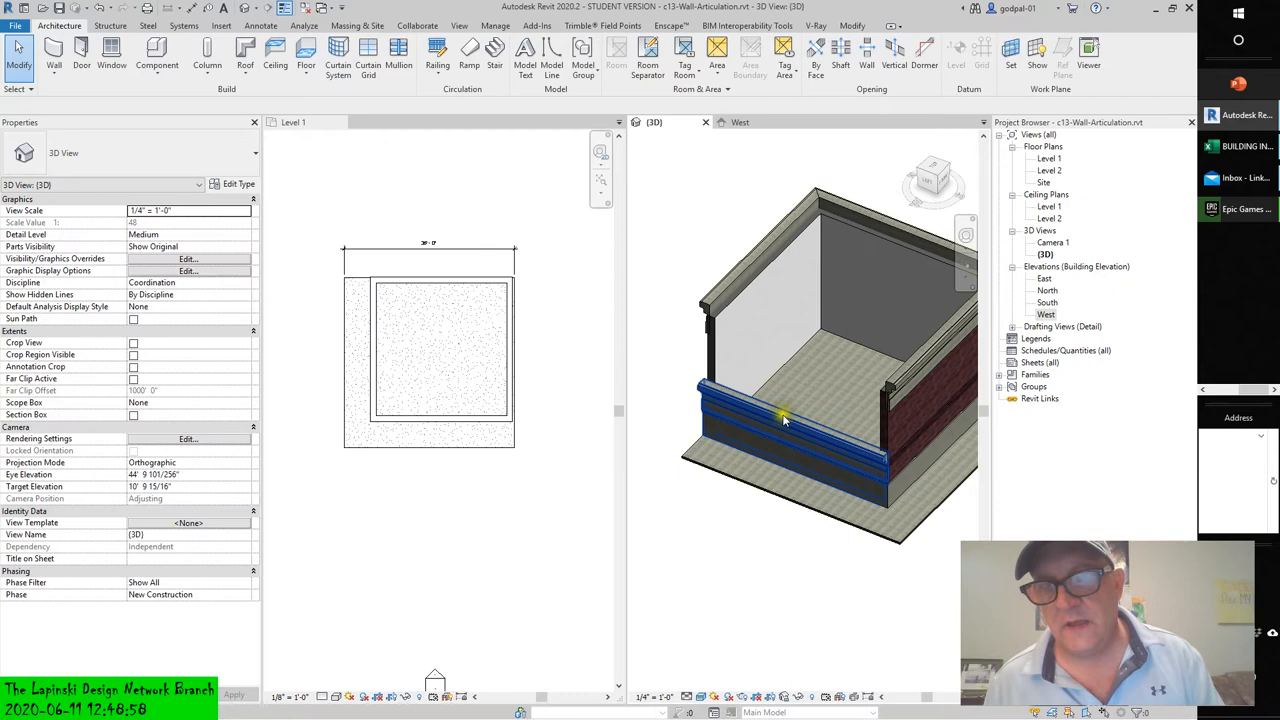
pyautogui.click(785, 420)
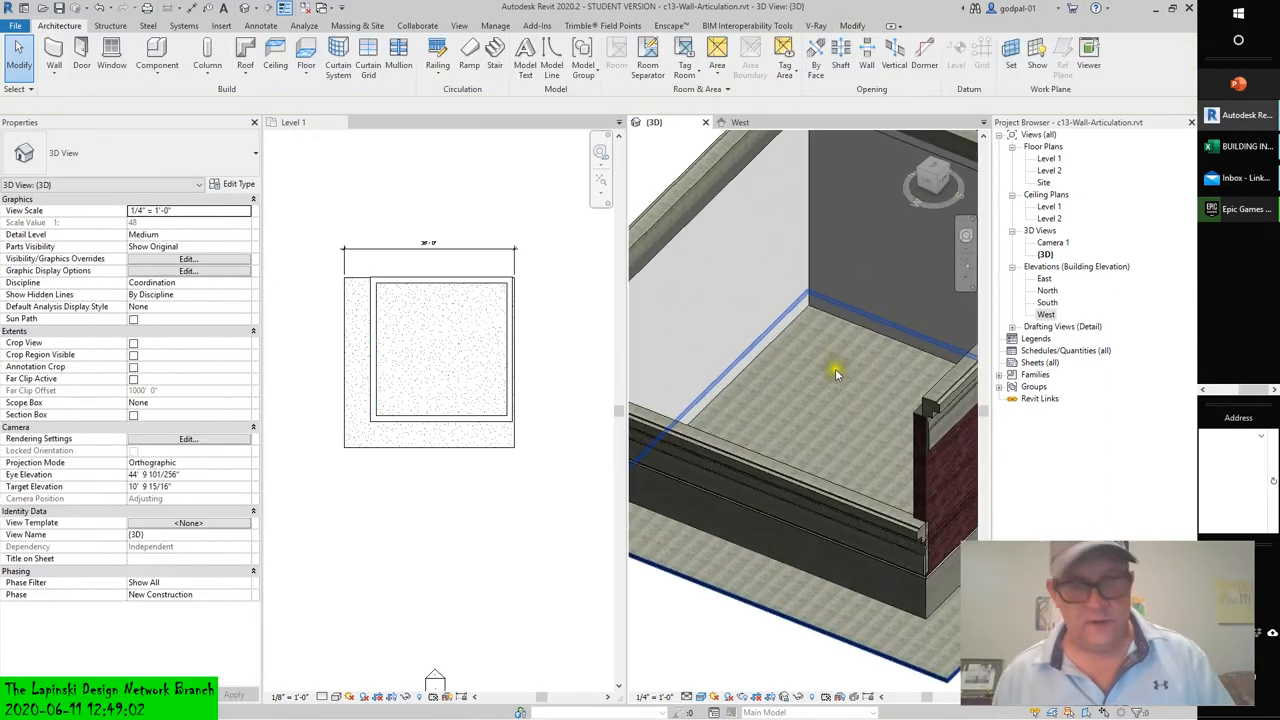
# Zoom out and hide the near brick wall in this view only.
pyautogui.moveTo(835, 375); pyautogui.dragTo(900, 355)
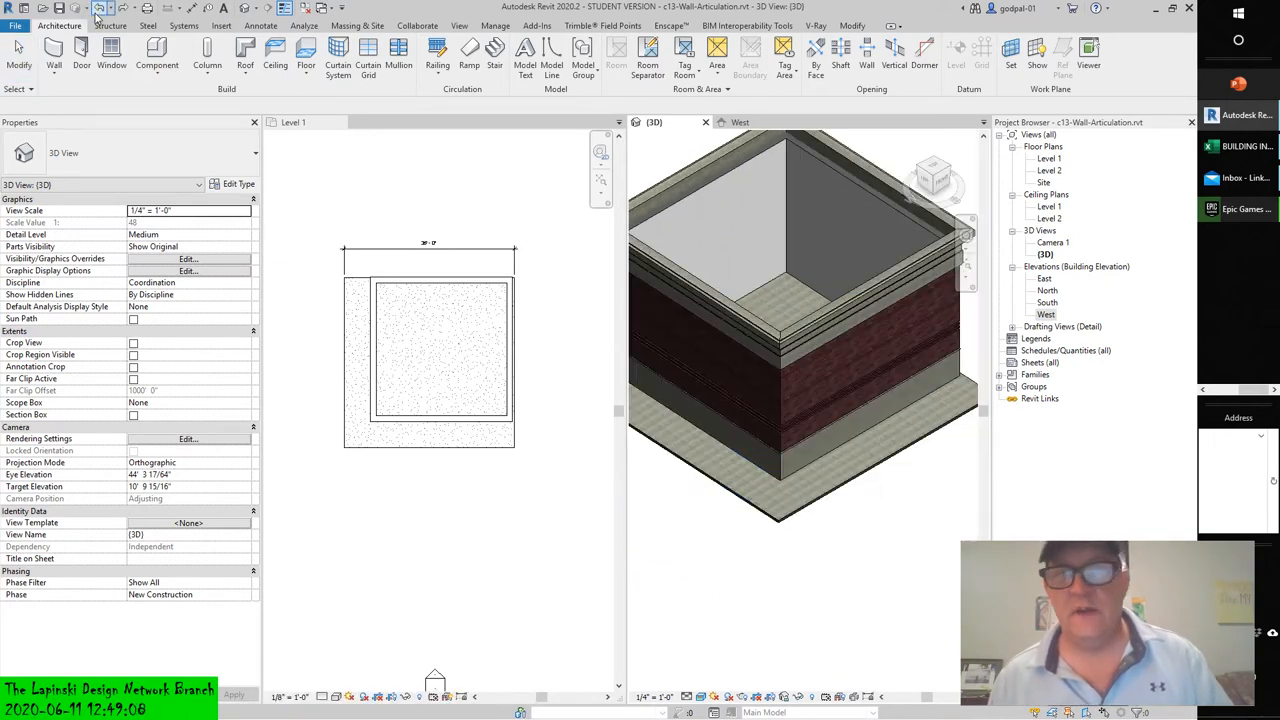
pyautogui.rightClick(680, 320)
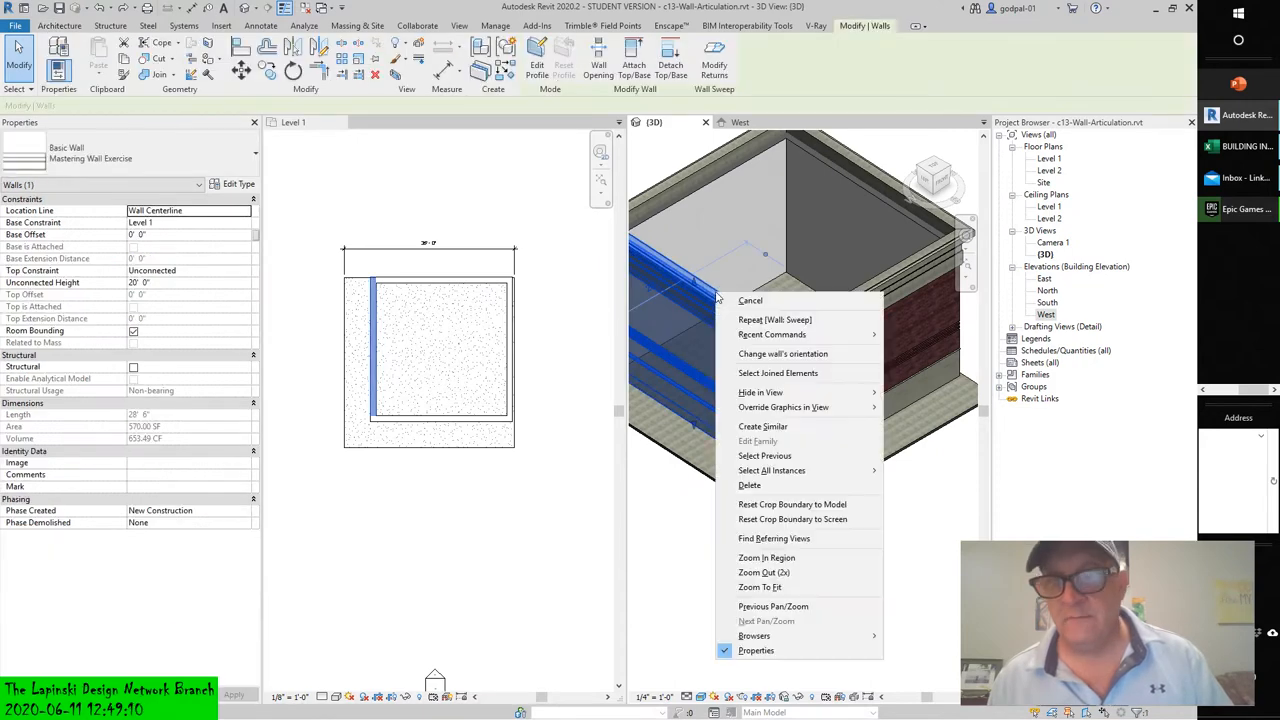
pyautogui.moveTo(761, 392)
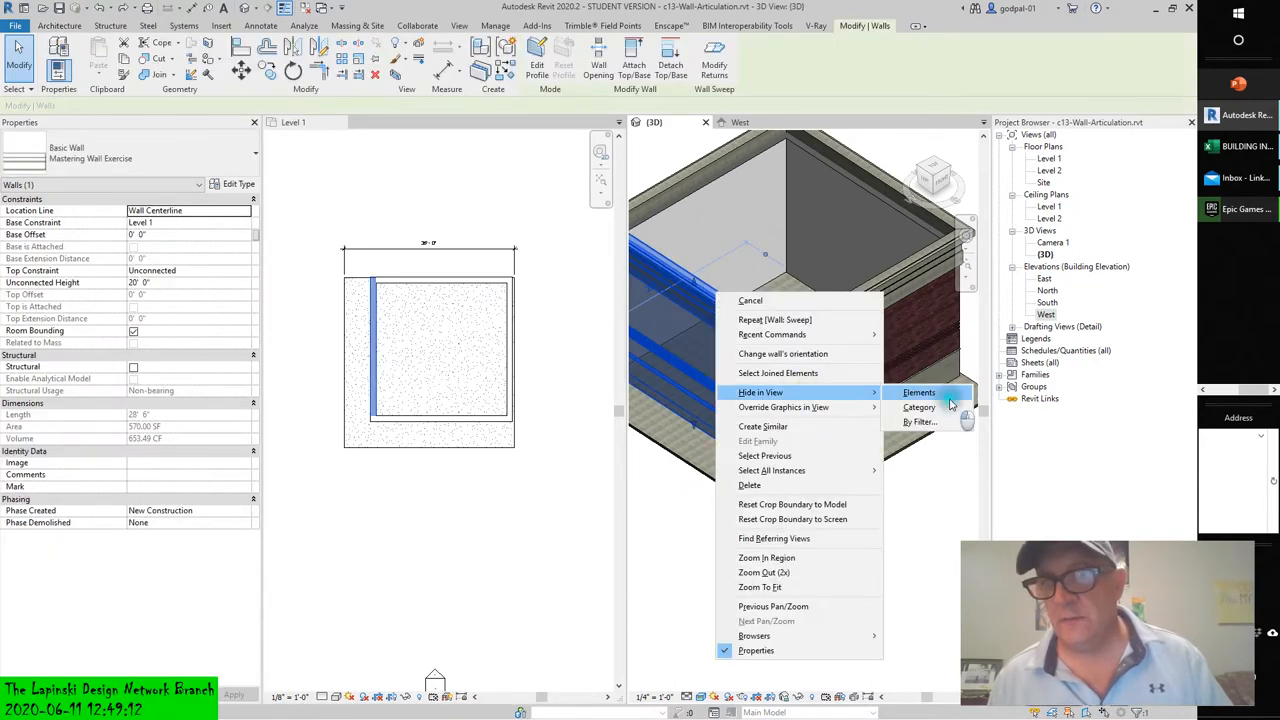
pyautogui.click(918, 392)
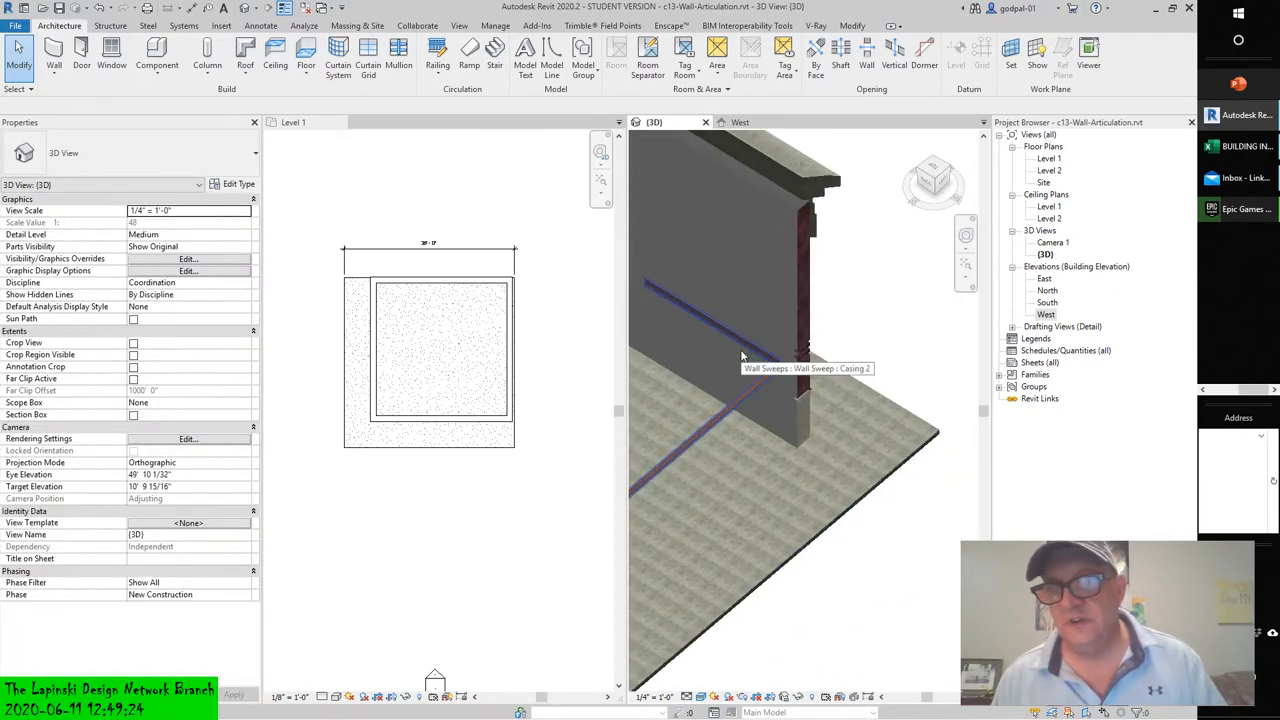
pyautogui.click(740, 343)
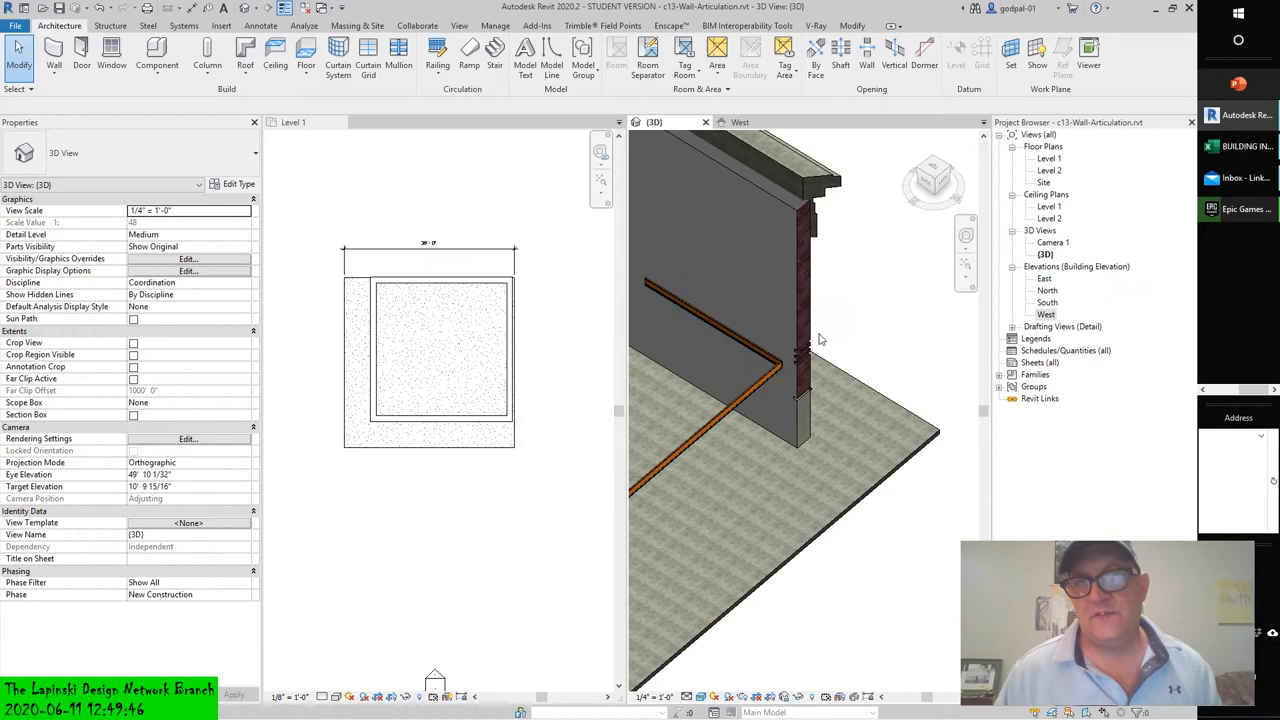
pyautogui.rightClick(820, 338)
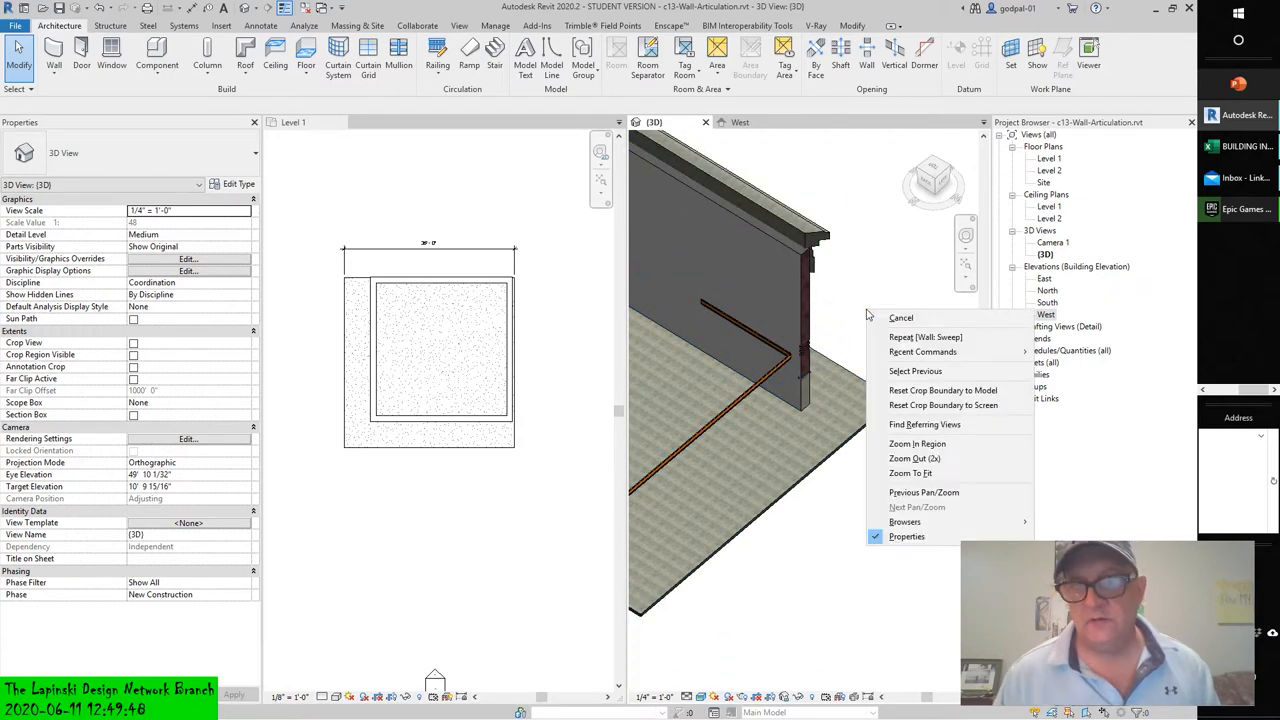
pyautogui.moveTo(436, 700)
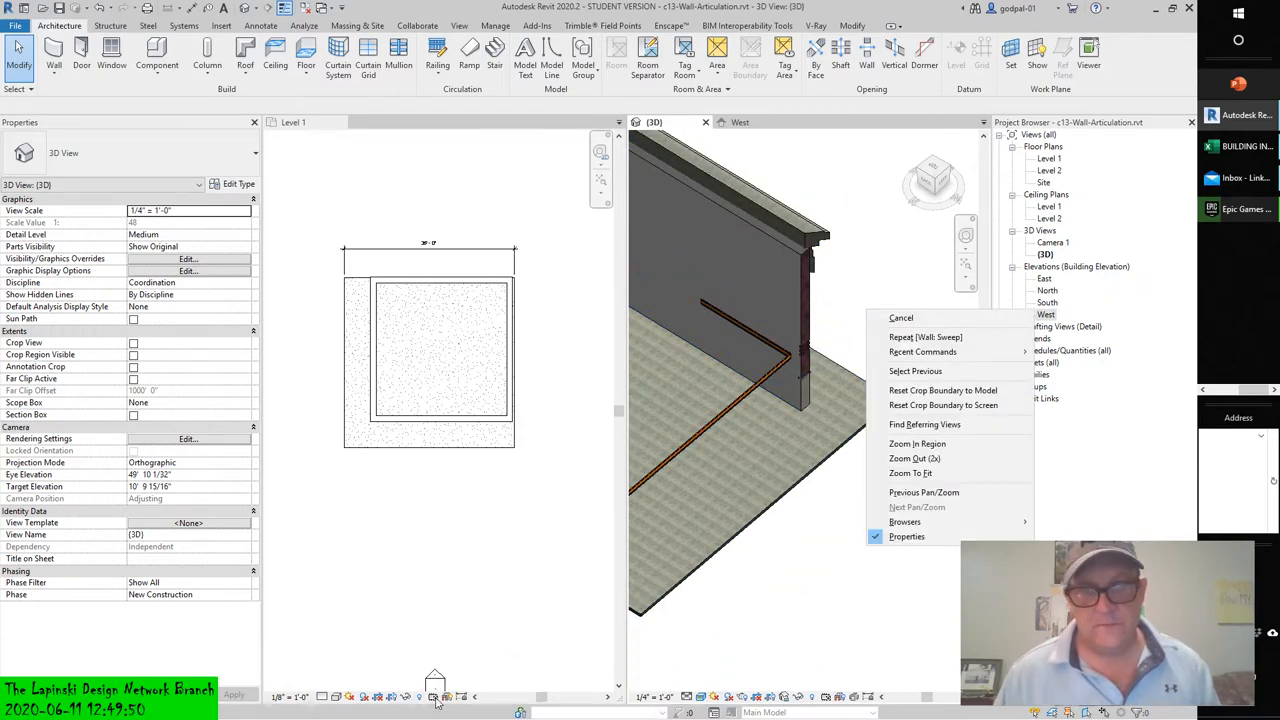
pyautogui.click(735, 665)
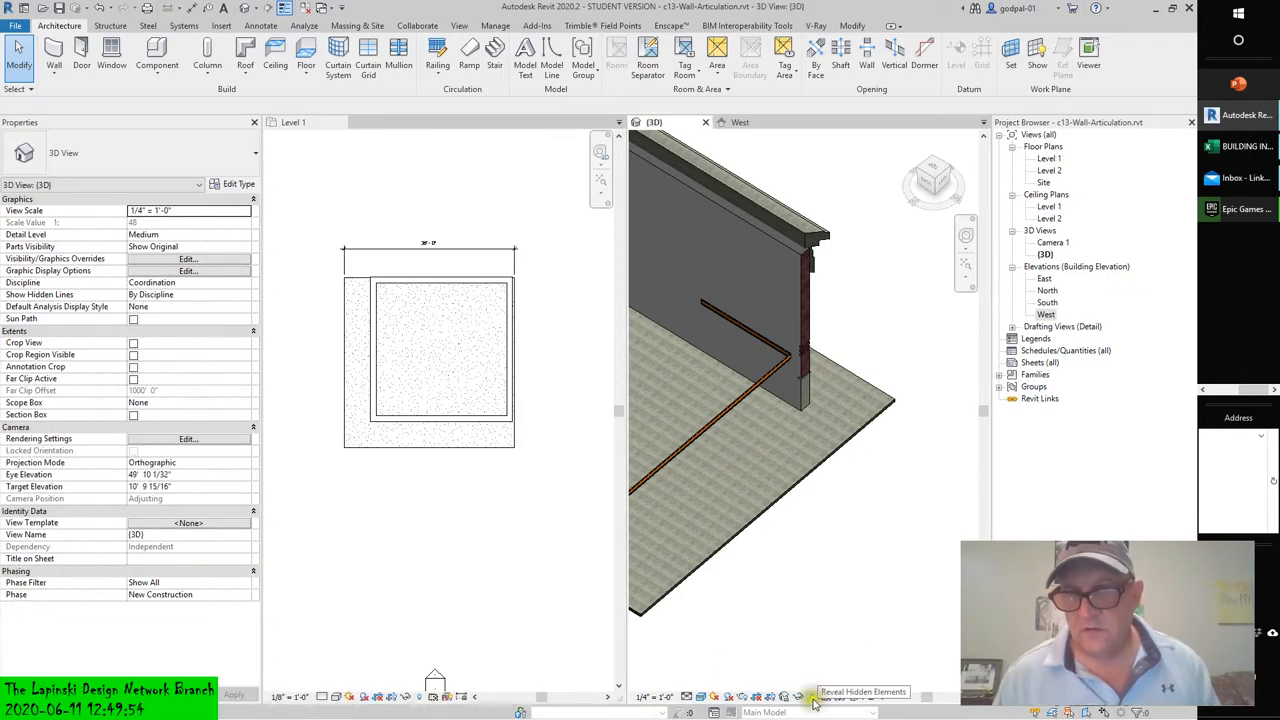
# Reveal hidden elements, unhide the brick wall, and exit reveal mode.
pyautogui.click(798, 695)
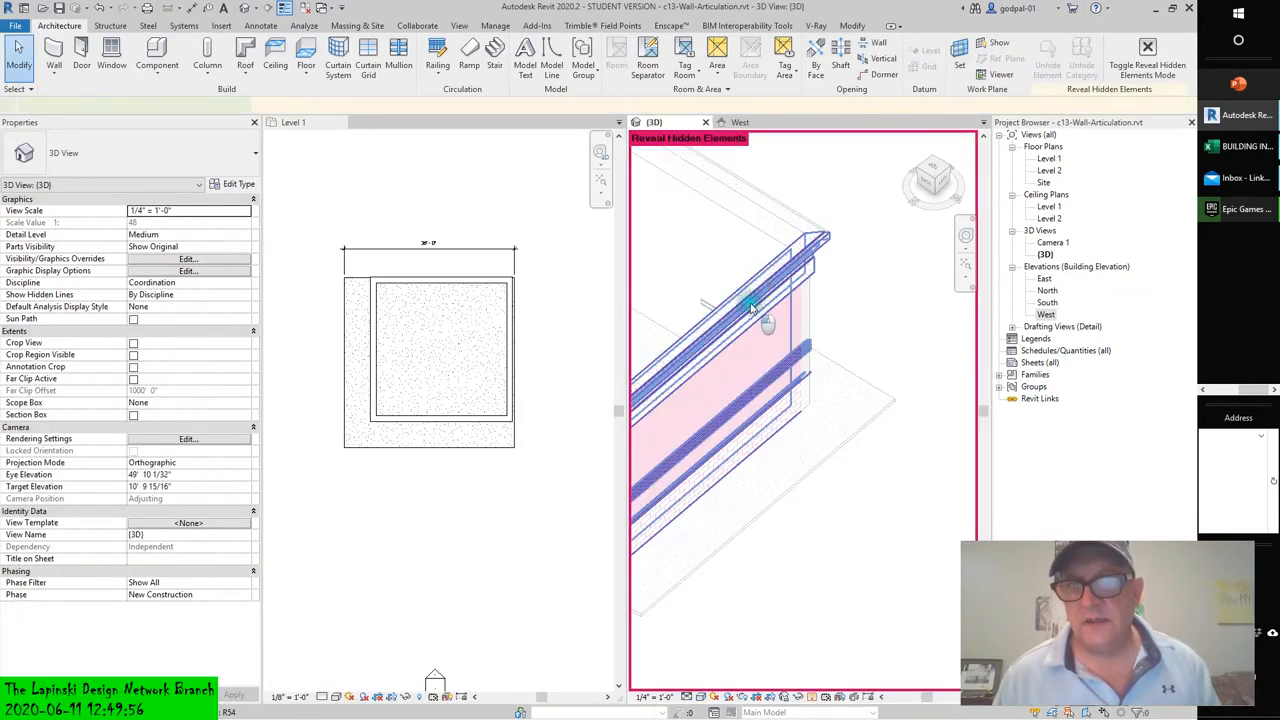
pyautogui.rightClick(750, 305)
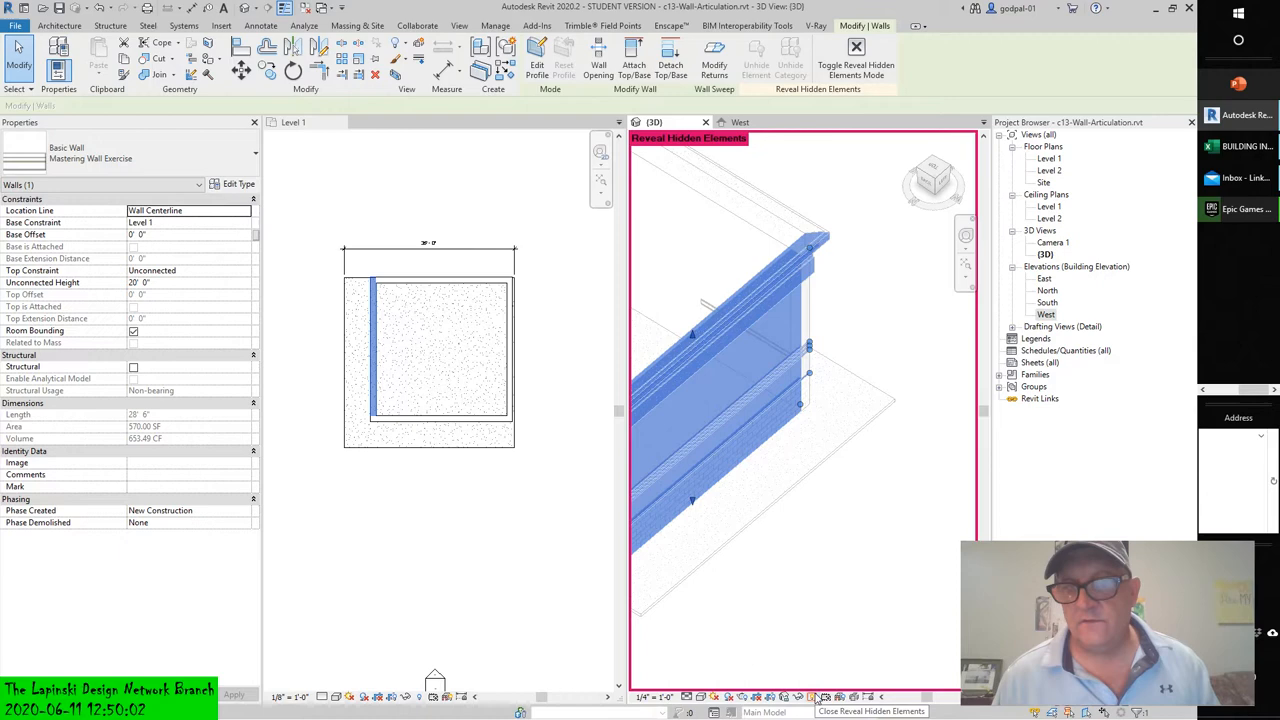
pyautogui.click(815, 697)
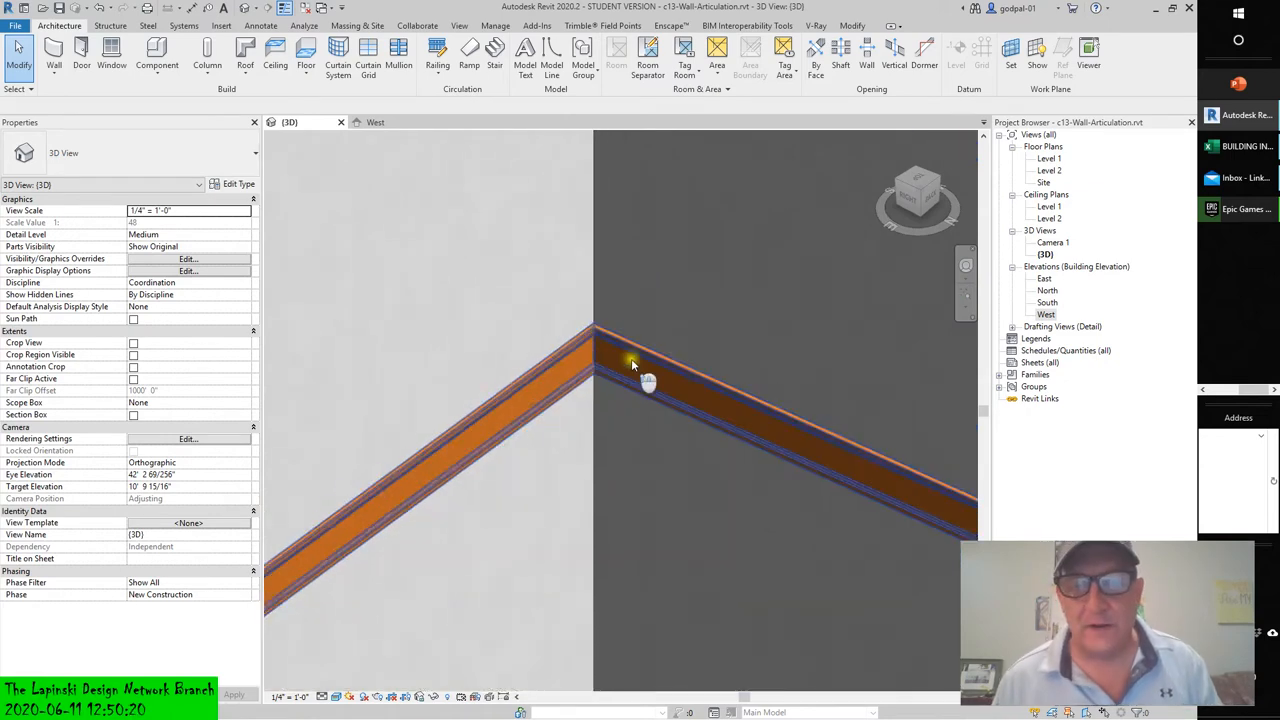
pyautogui.moveTo(632, 362)
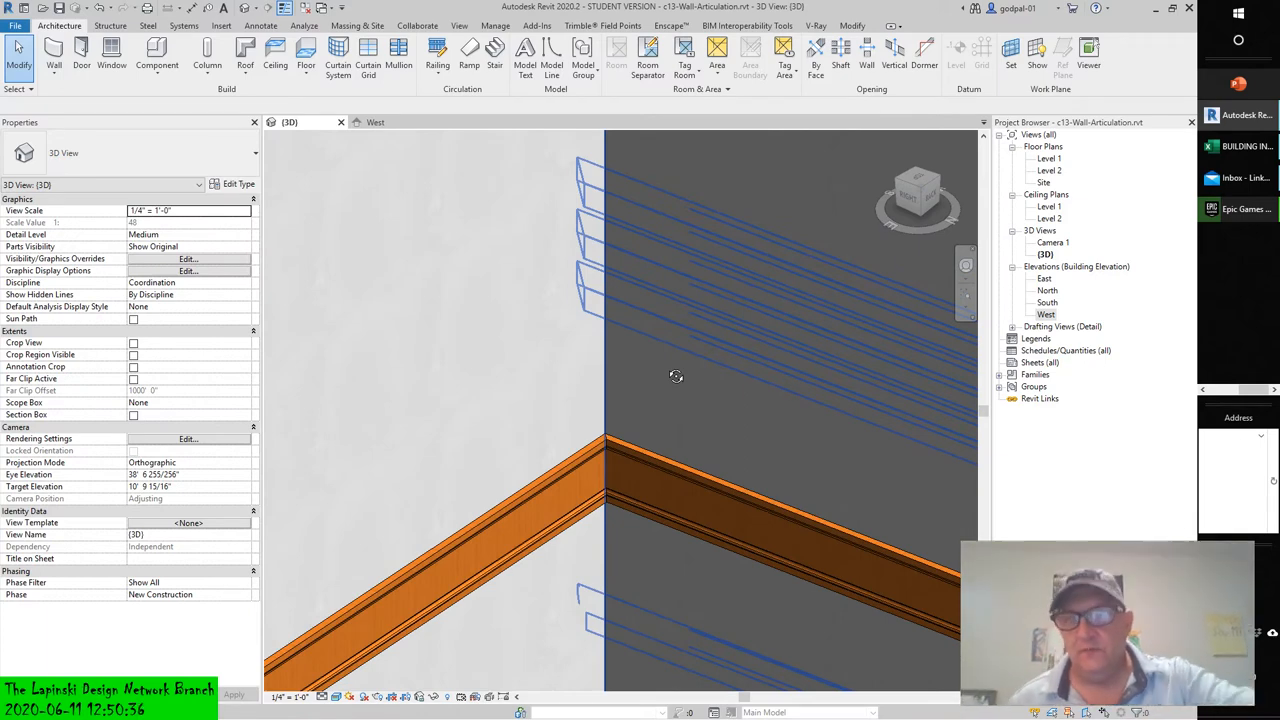
pyautogui.moveTo(665, 381)
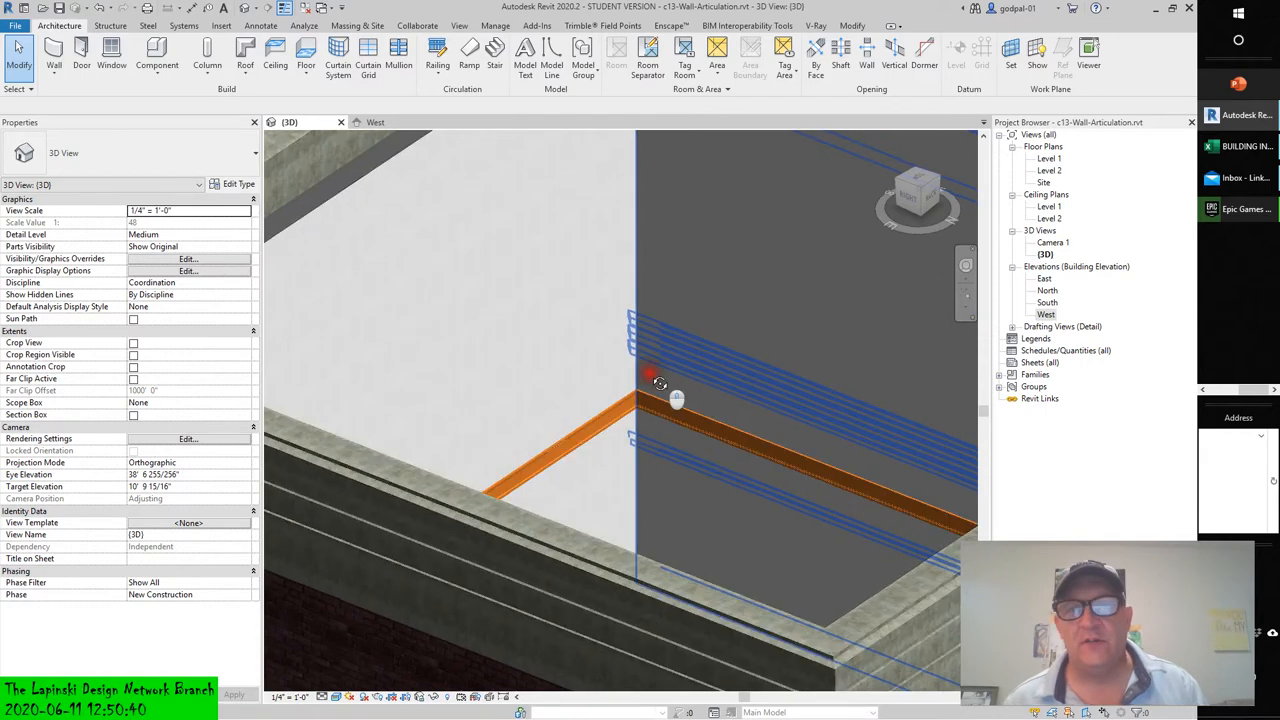
# Orbit into the cube to inspect the casing sweep at the inner corner.
pyautogui.moveTo(660, 385); pyautogui.dragTo(625, 410)
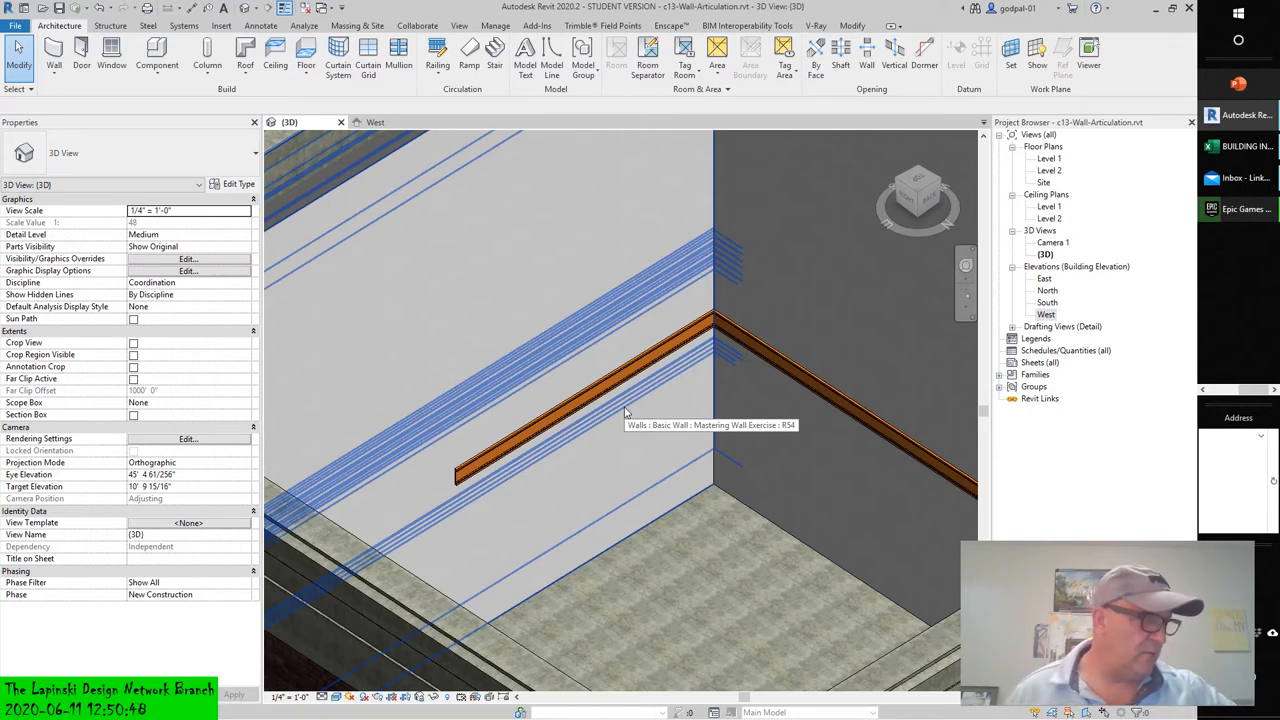
pyautogui.moveTo(625, 413)
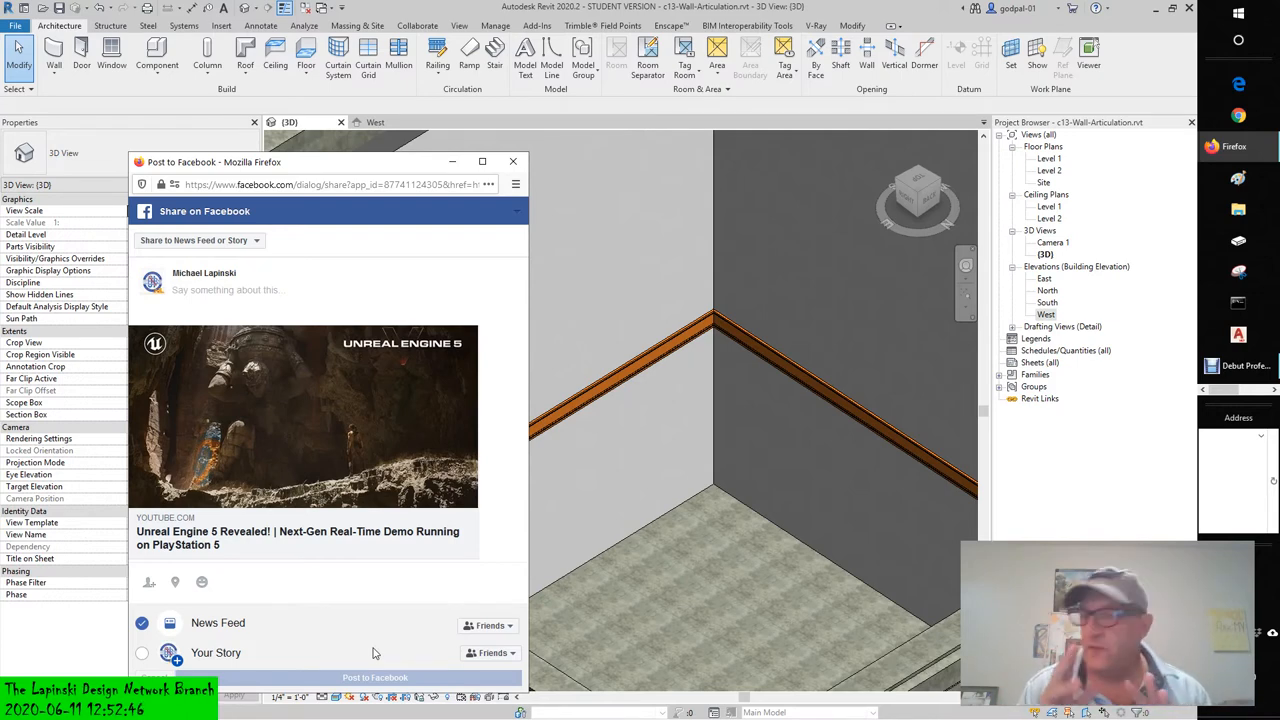
pyautogui.moveTo(783, 263)
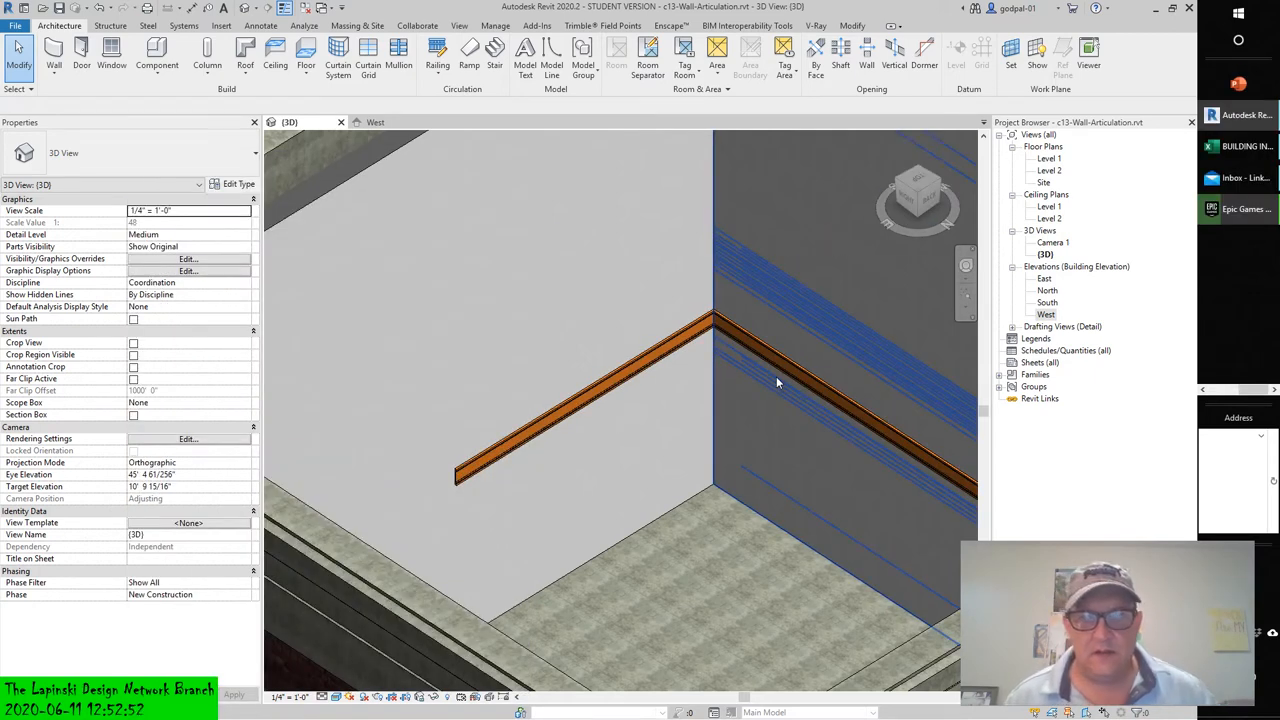
pyautogui.moveTo(778, 383)
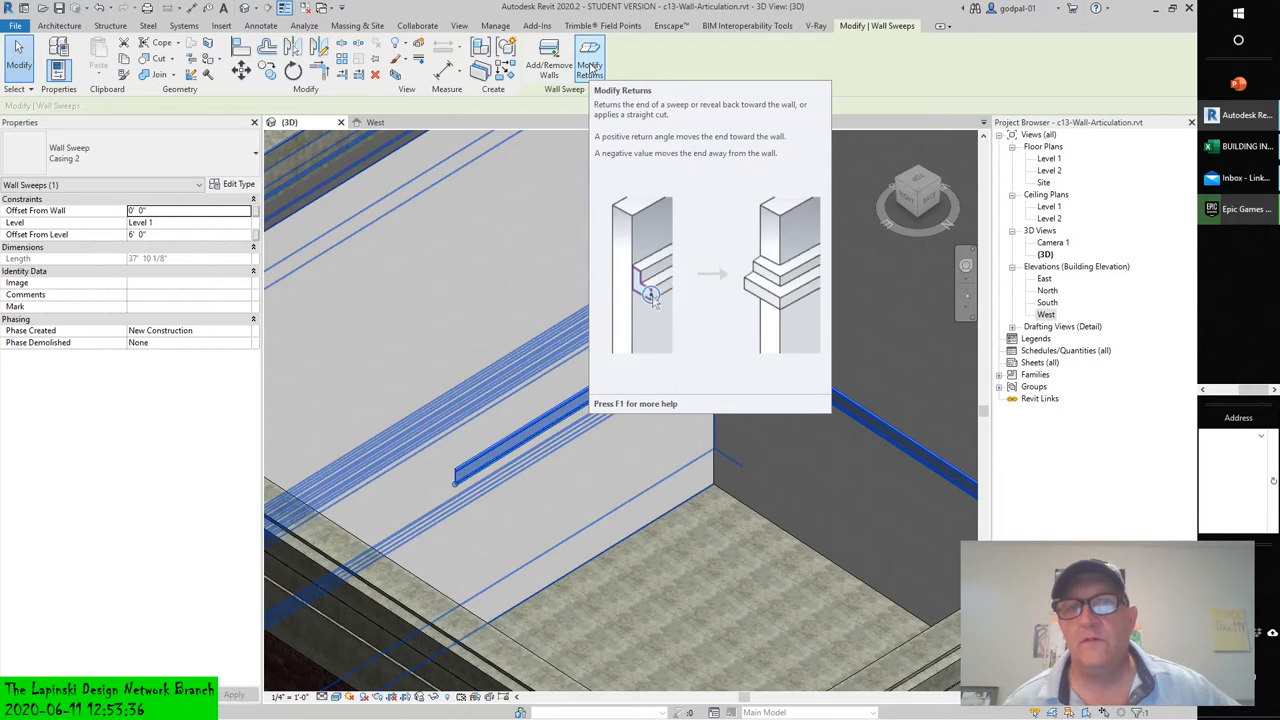
pyautogui.moveTo(549, 60)
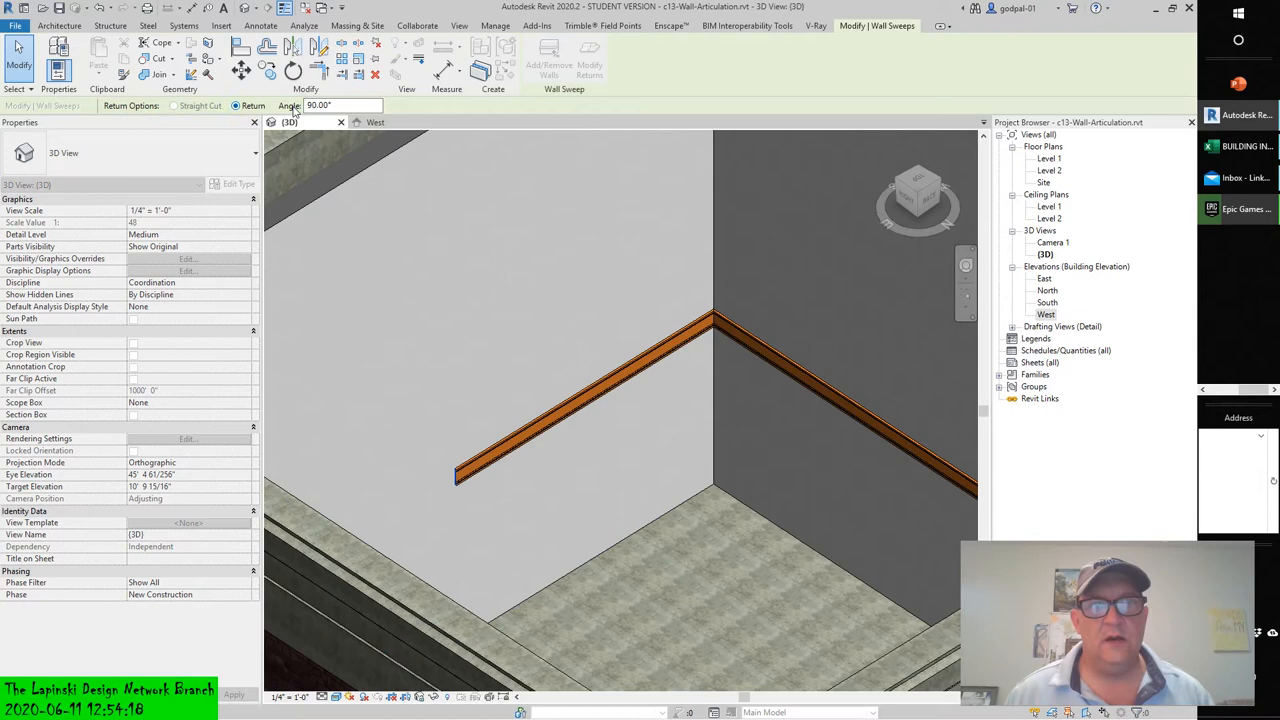
# Enter a 45-degree return angle for the casing sweep end.
pyautogui.click(340, 105)
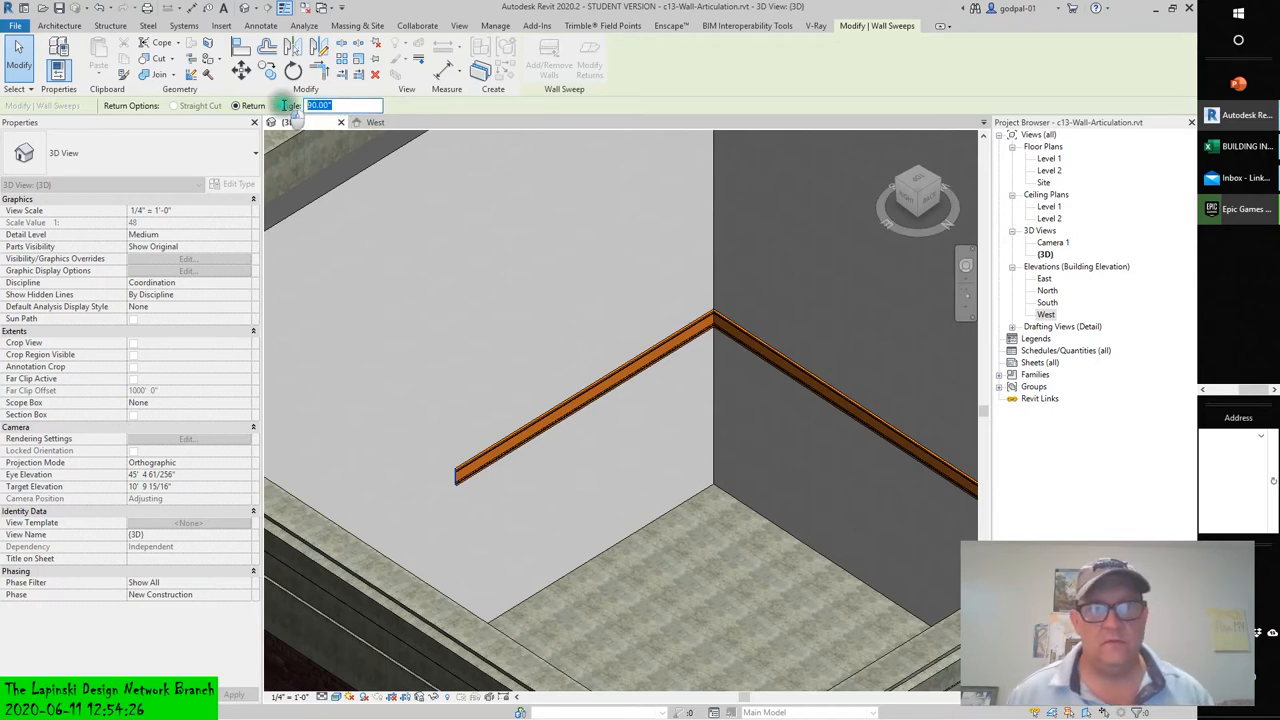
pyautogui.write('45')
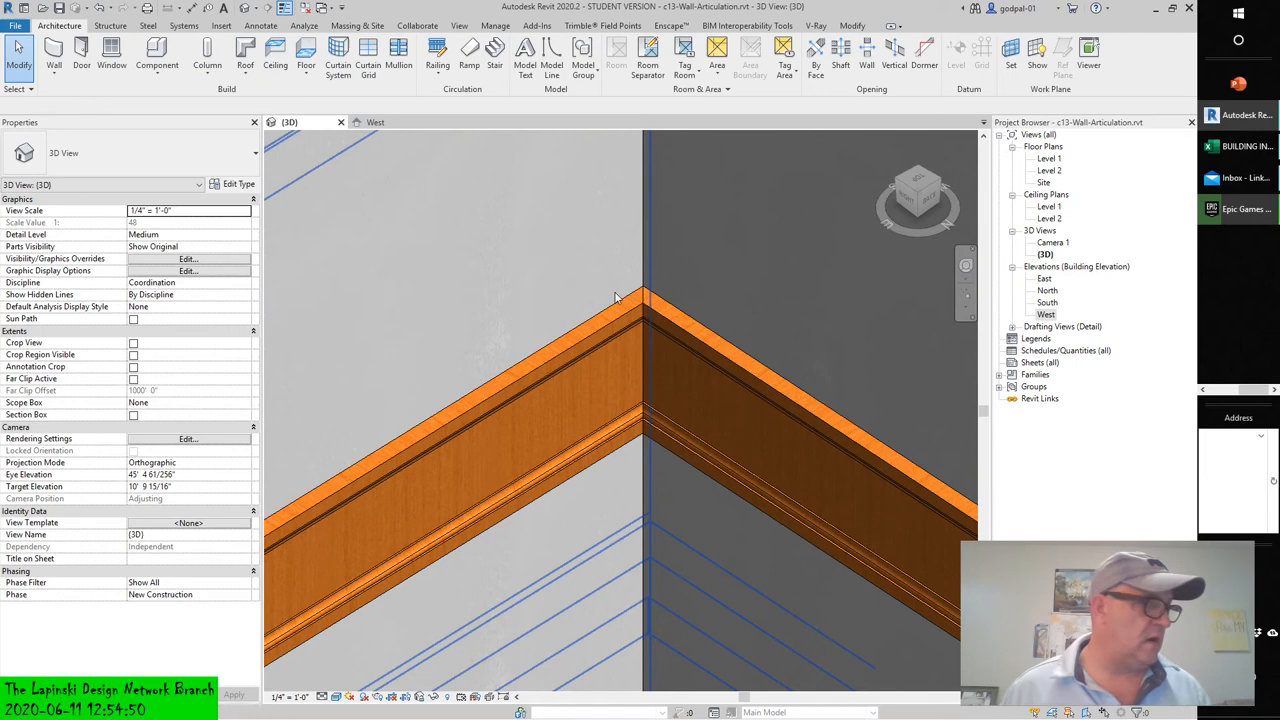
pyautogui.moveTo(645, 300)
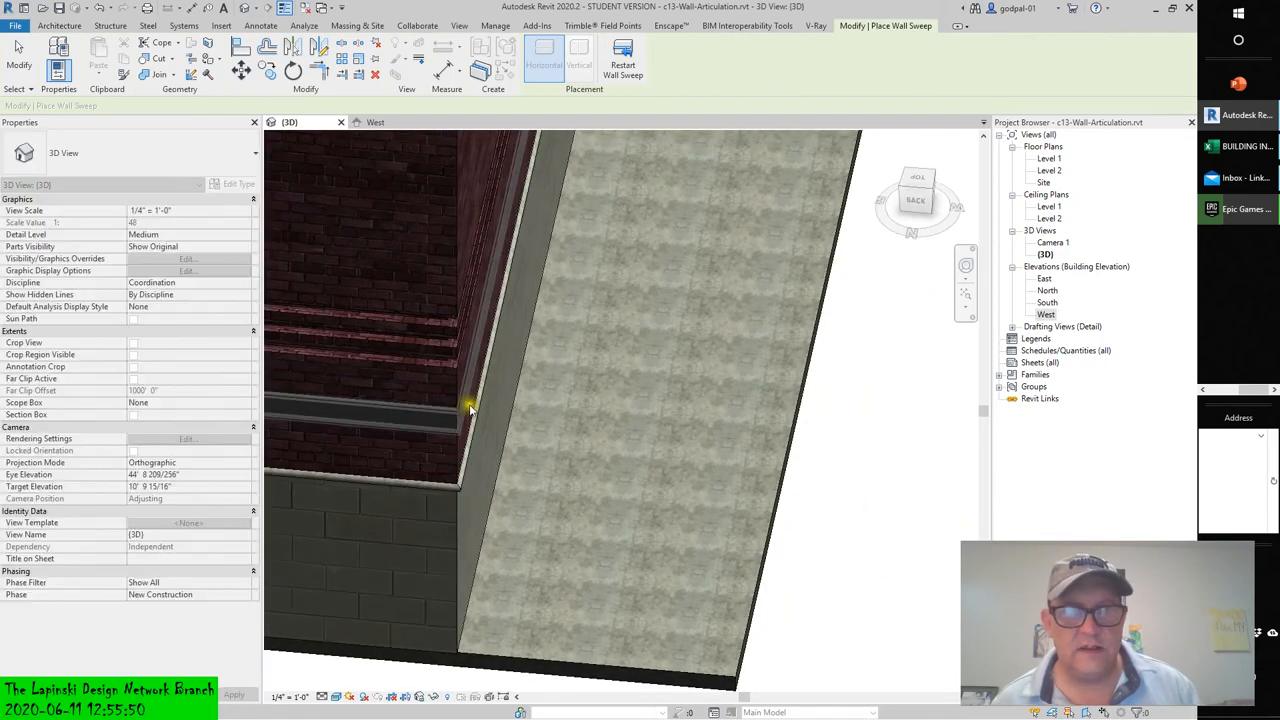
pyautogui.moveTo(503, 457)
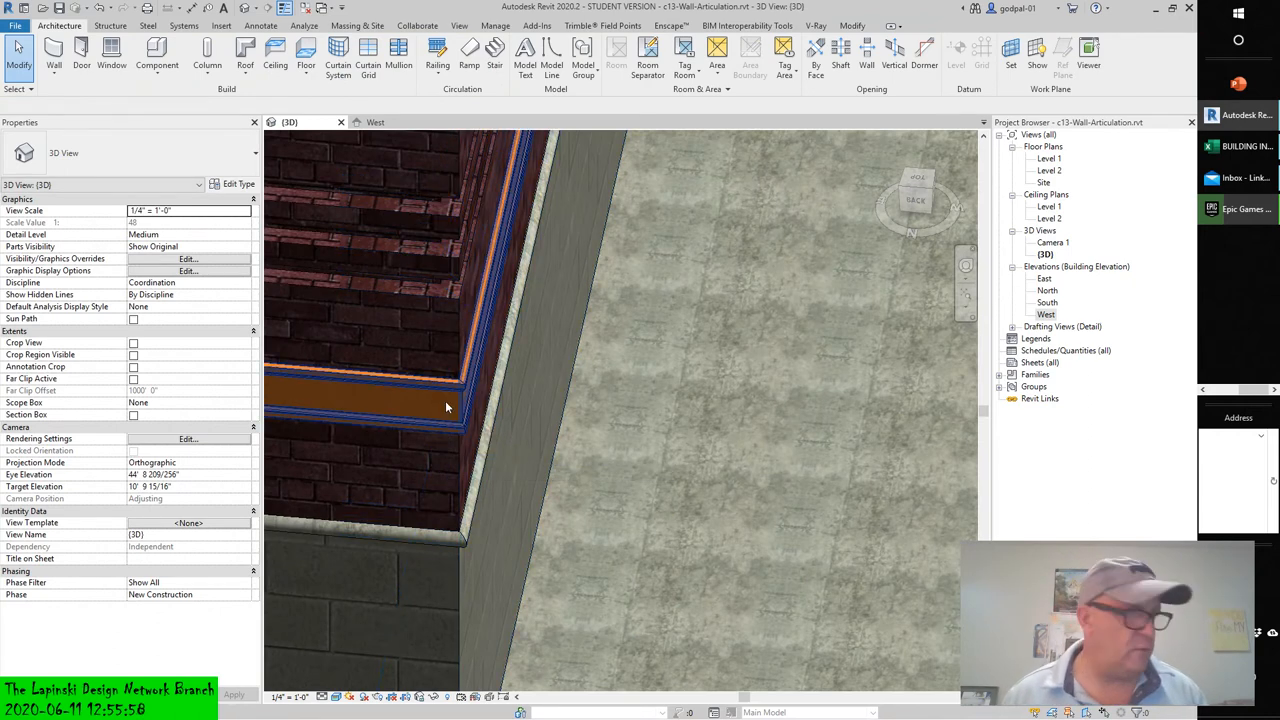
pyautogui.moveTo(447, 407)
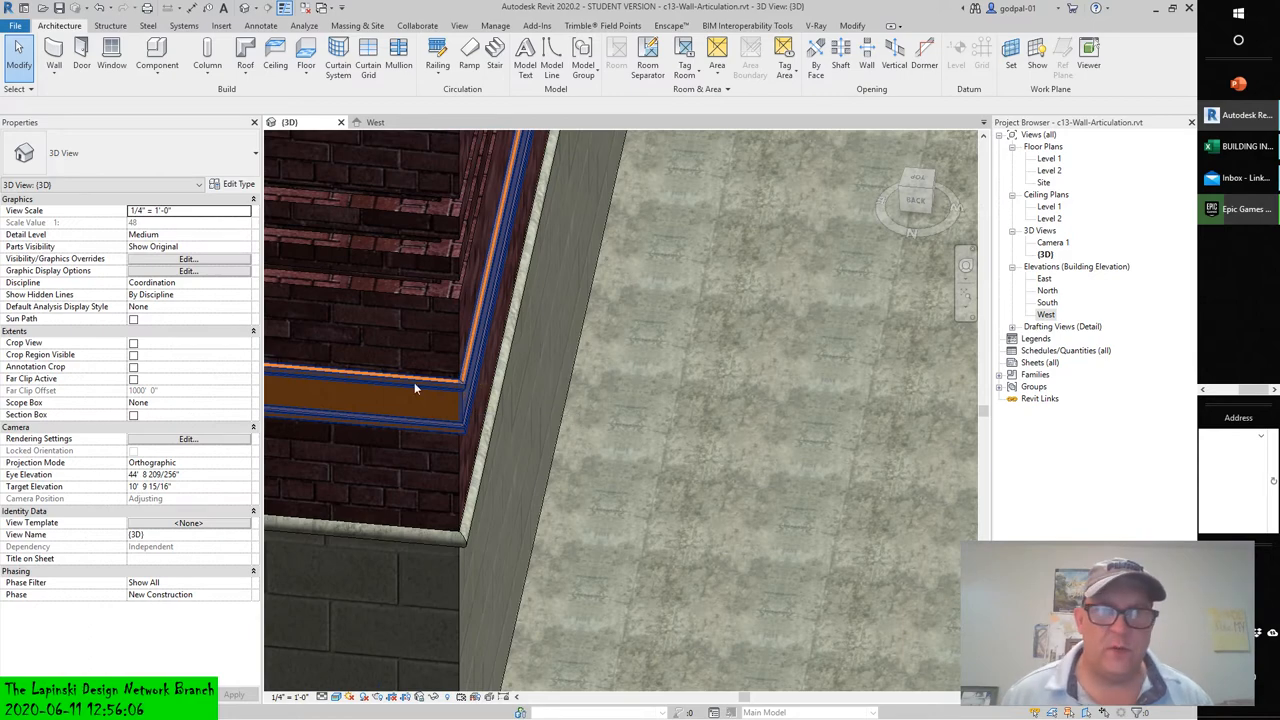
# Select the new wood casing sweep on the brick wall.
pyautogui.click(400, 400)
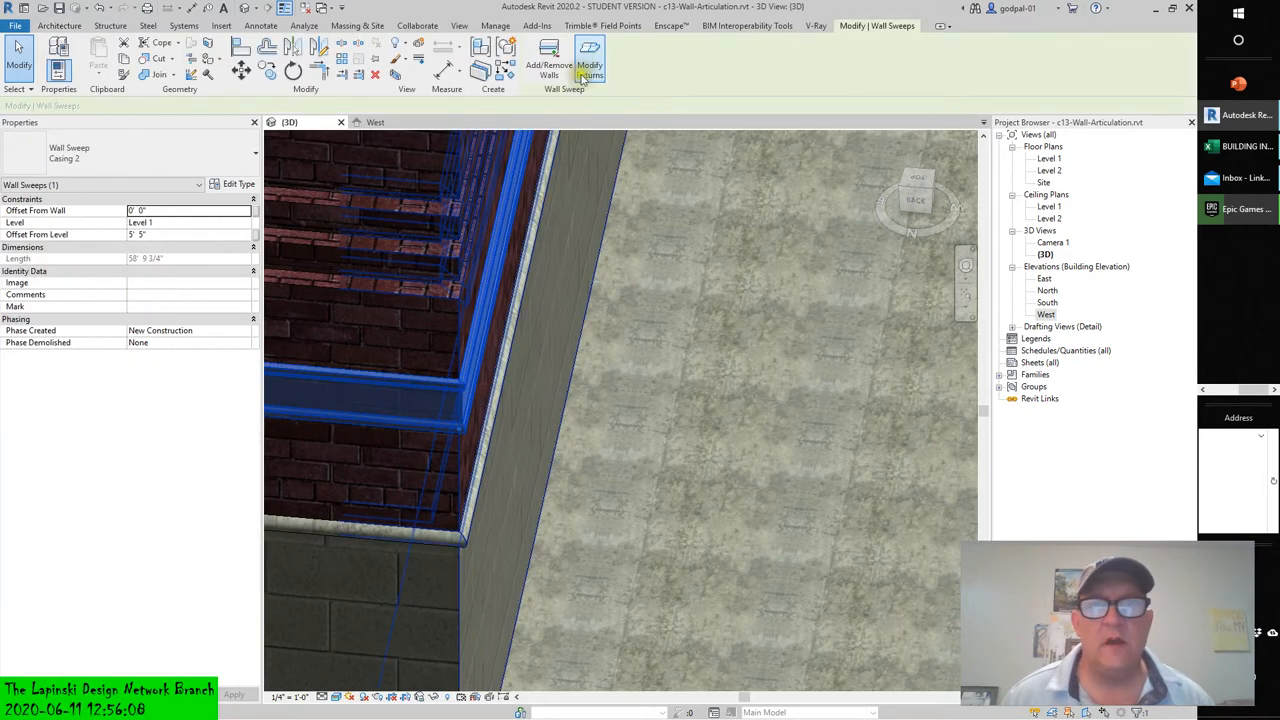
# Start Modify Returns and enter a 90-degree return angle for the casing sweep end.
pyautogui.click(589, 60)
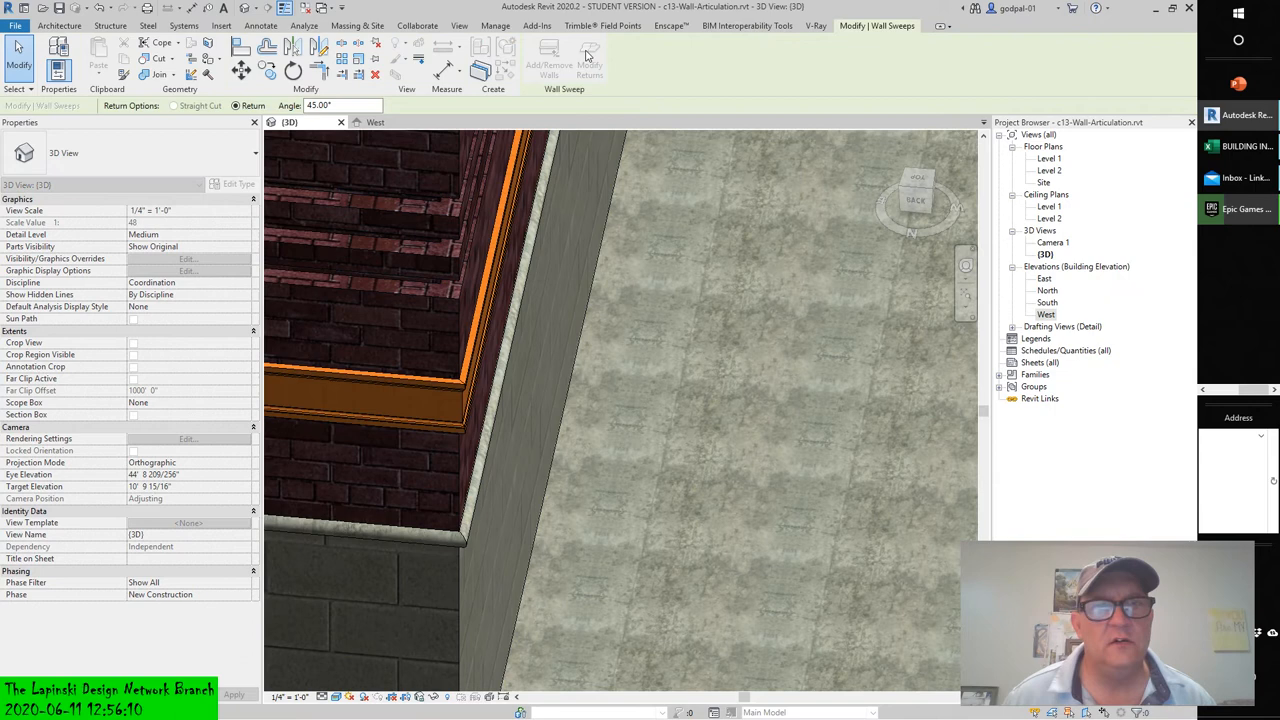
pyautogui.click(340, 105)
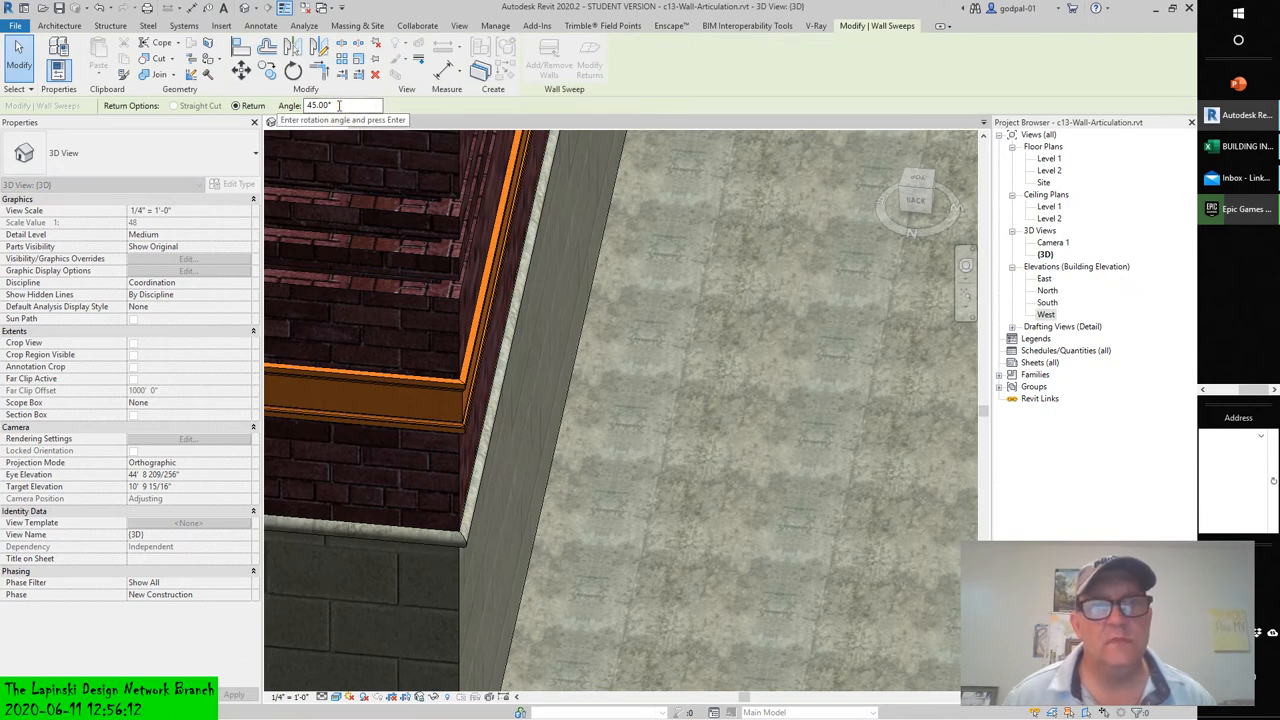
pyautogui.write('9')
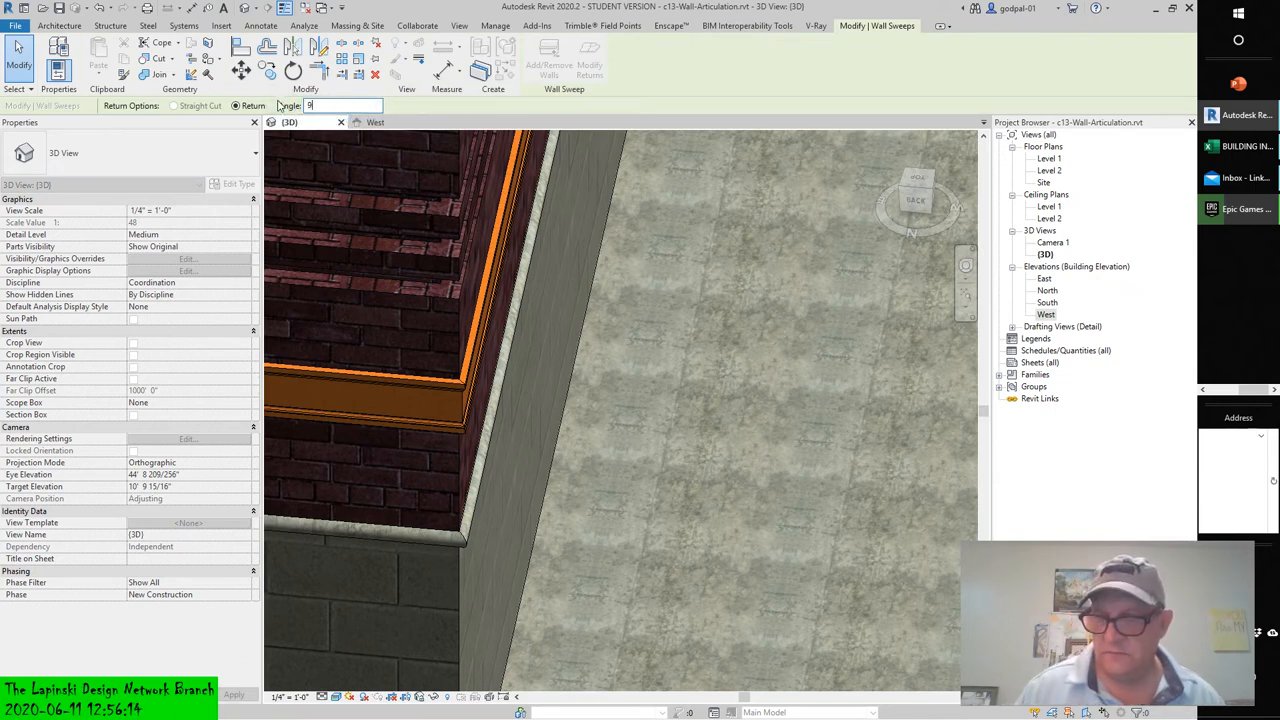
pyautogui.write('0.00°')
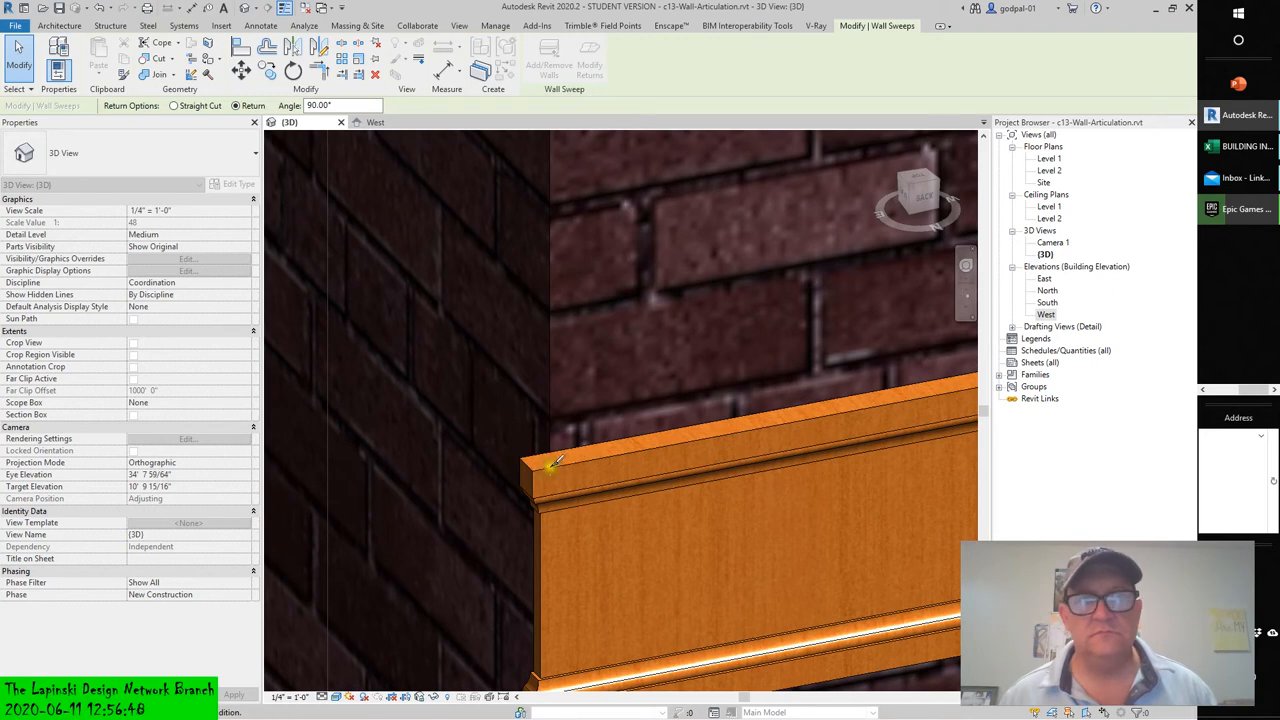
pyautogui.click(340, 105)
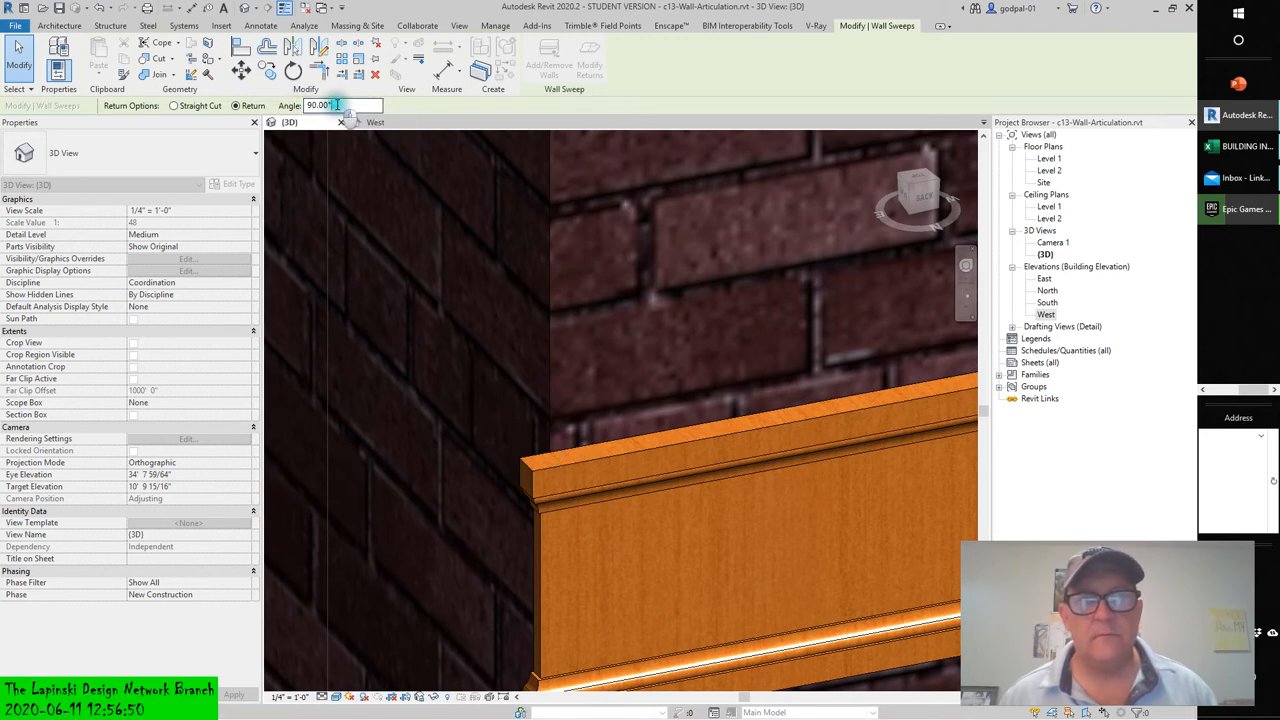
pyautogui.write('0')
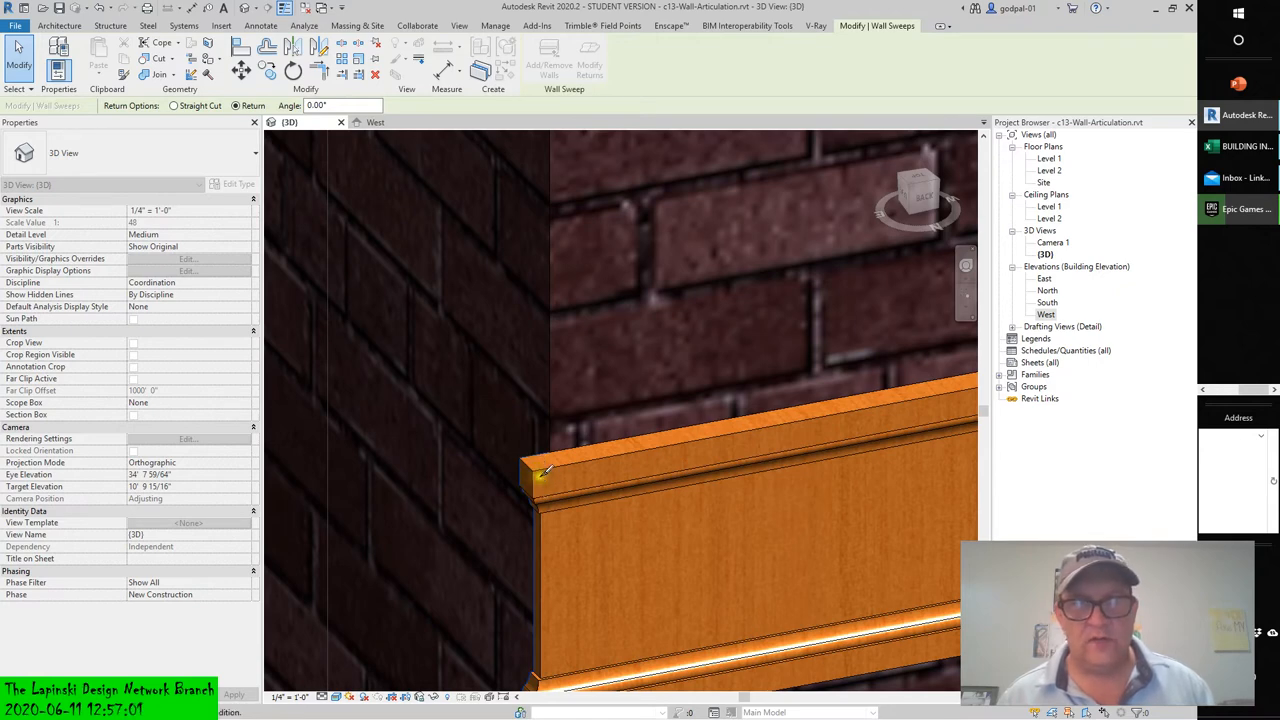
pyautogui.moveTo(540, 478)
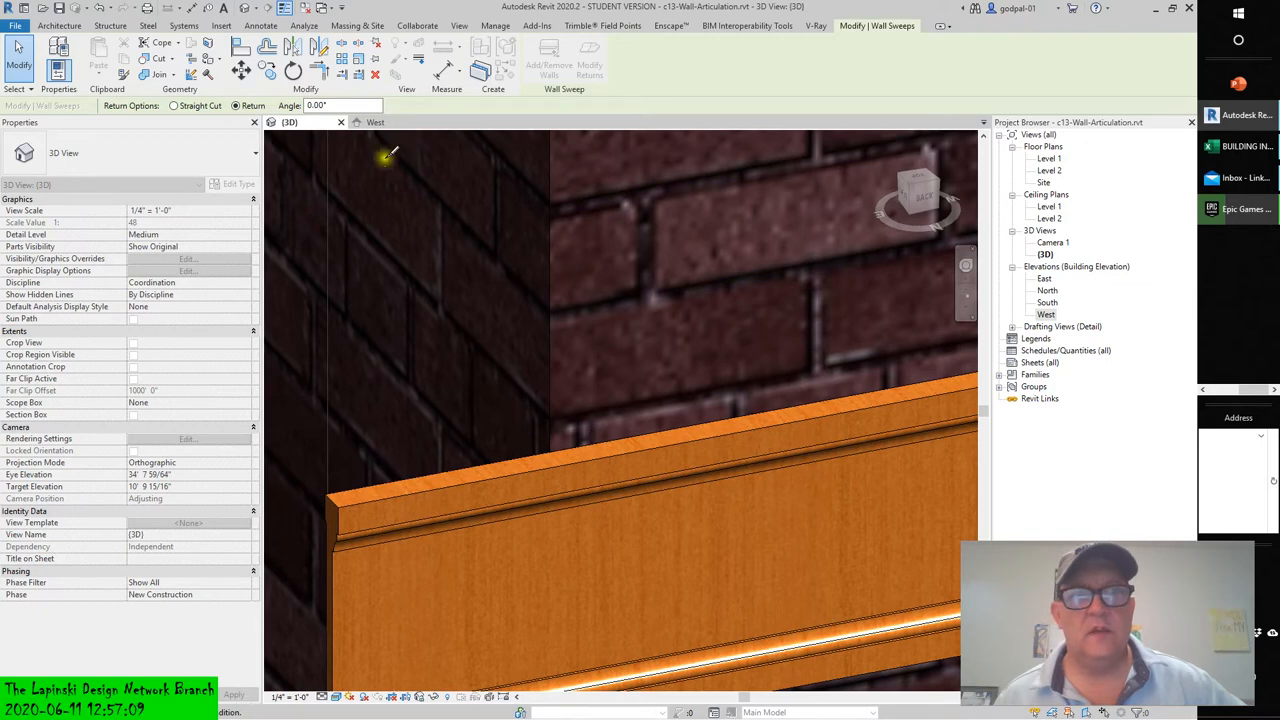
pyautogui.click(343, 105)
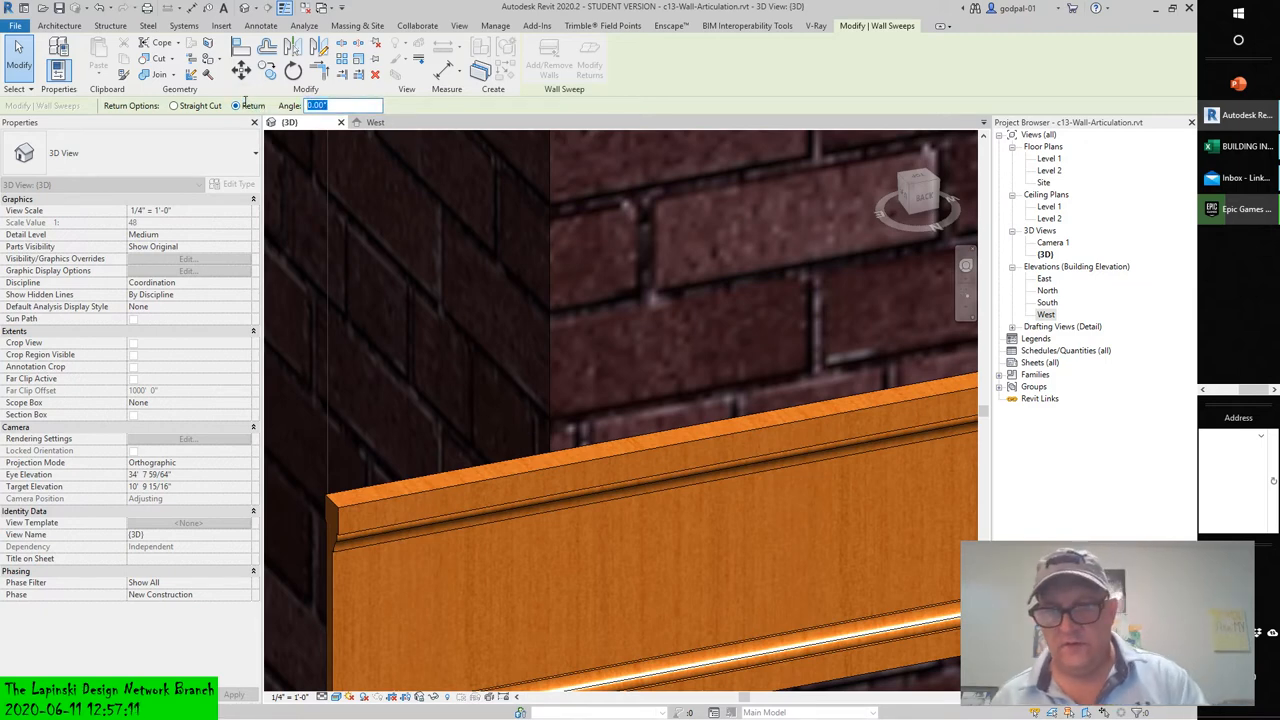
pyautogui.write('90')
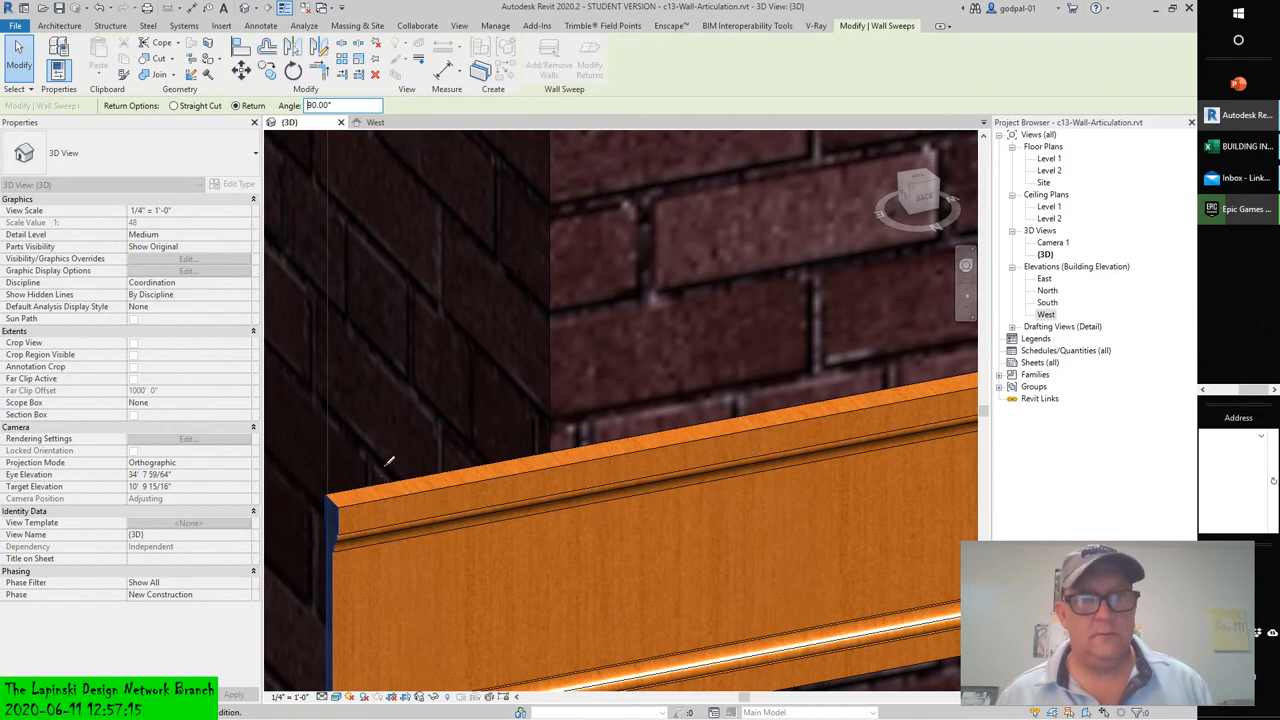
pyautogui.write('90.00')
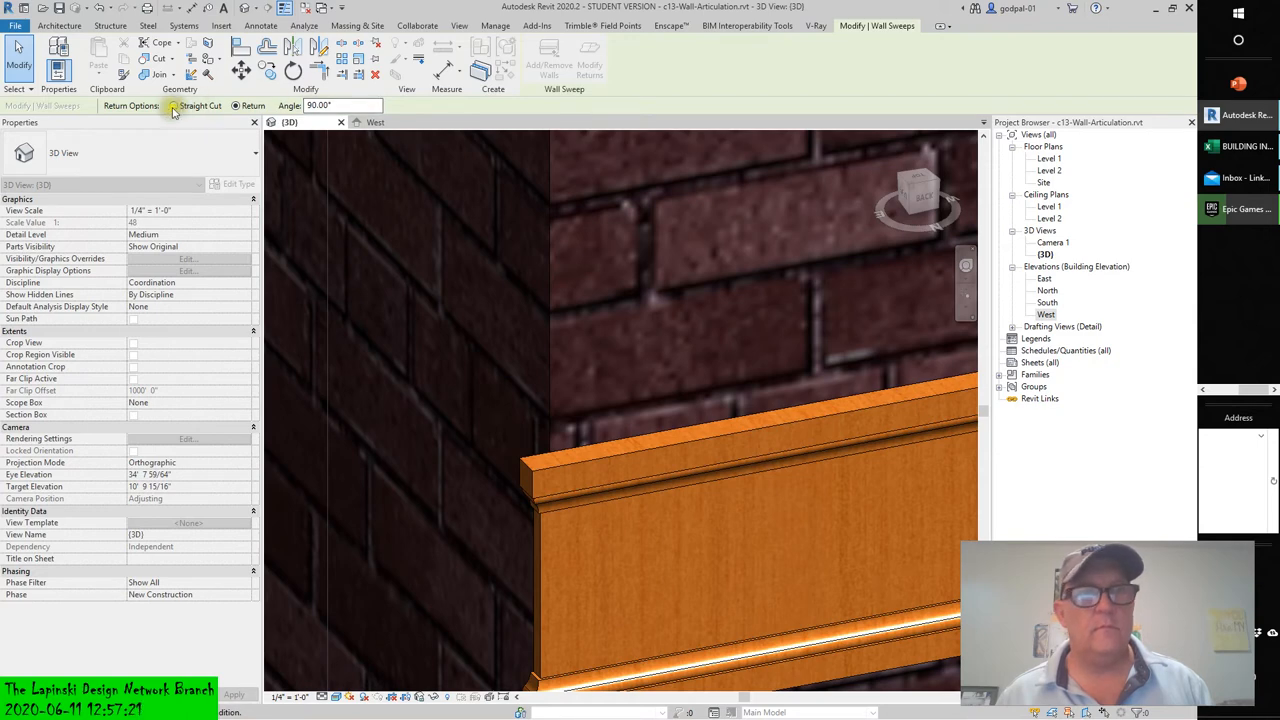
pyautogui.click(173, 105)
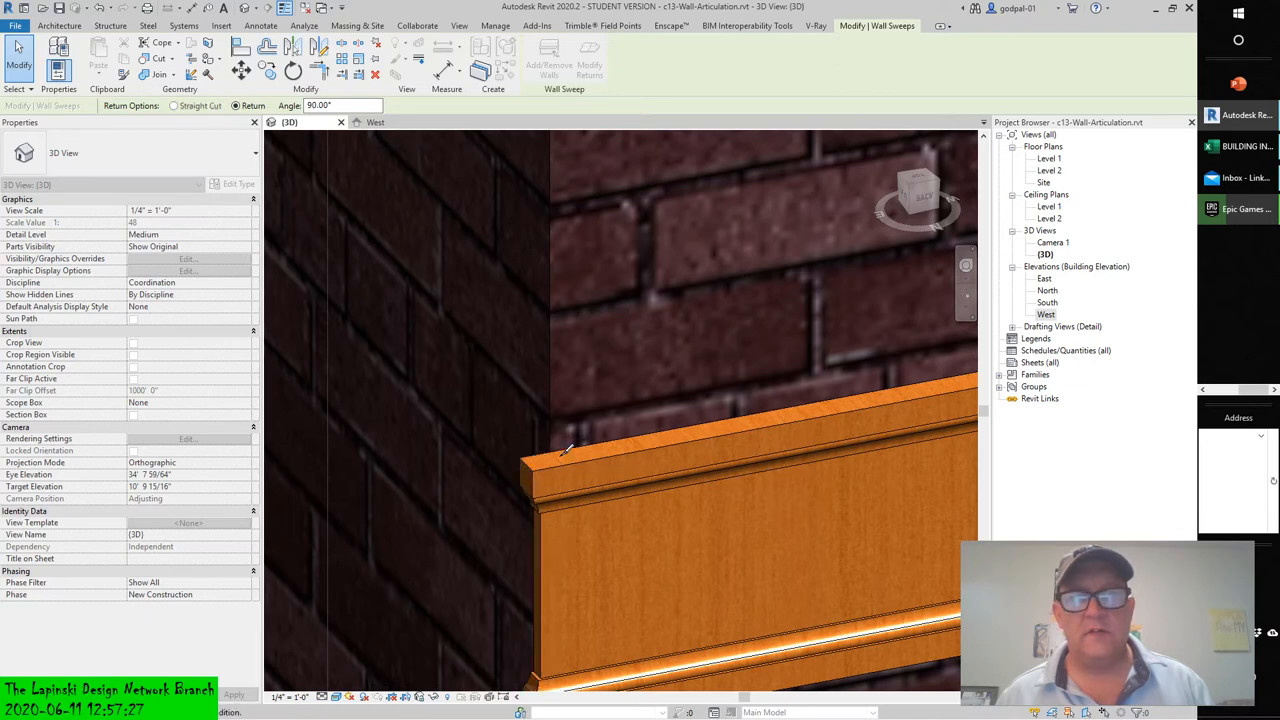
pyautogui.click(174, 106)
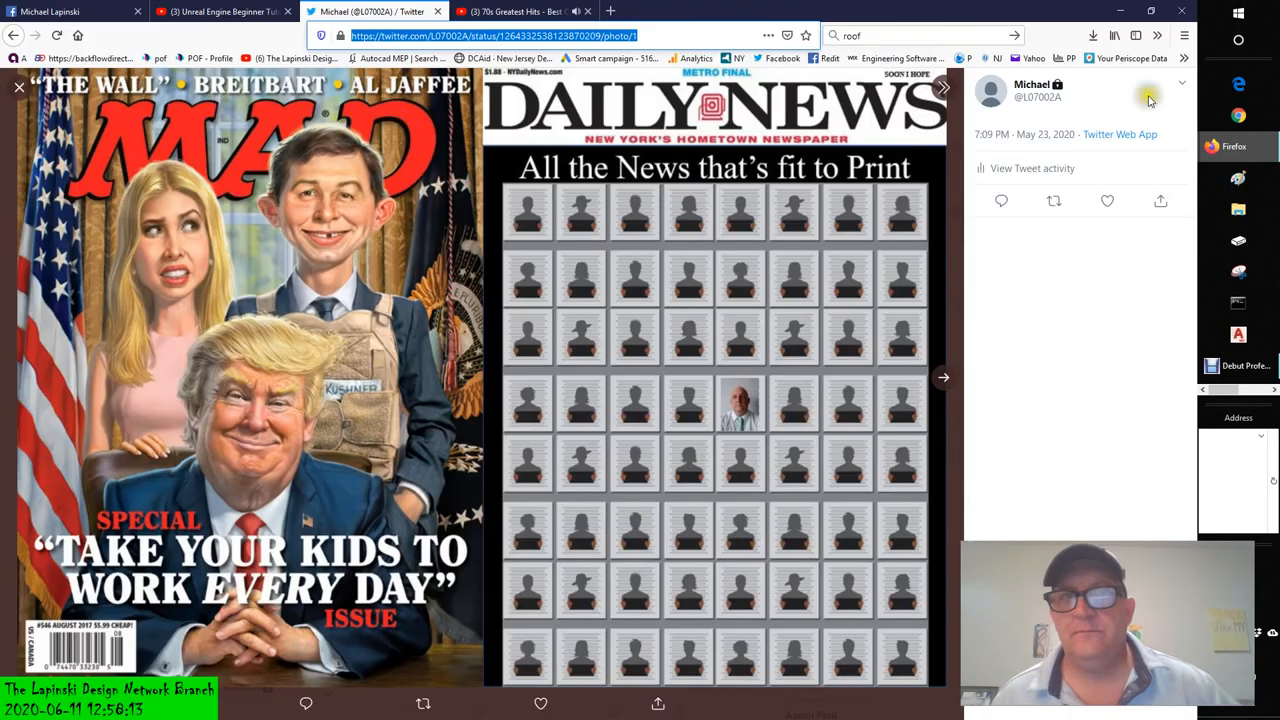
pyautogui.moveTo(587, 11)
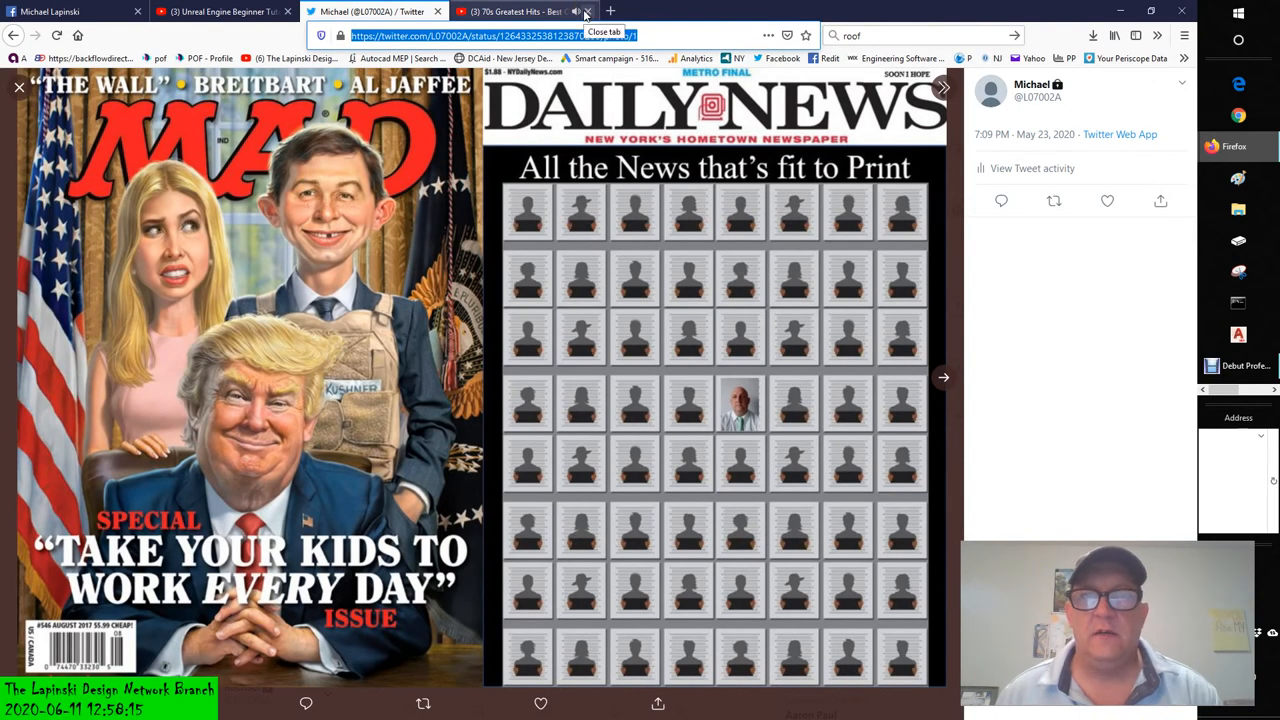
# Open a blank new Firefox tab.
pyautogui.click(520, 11)
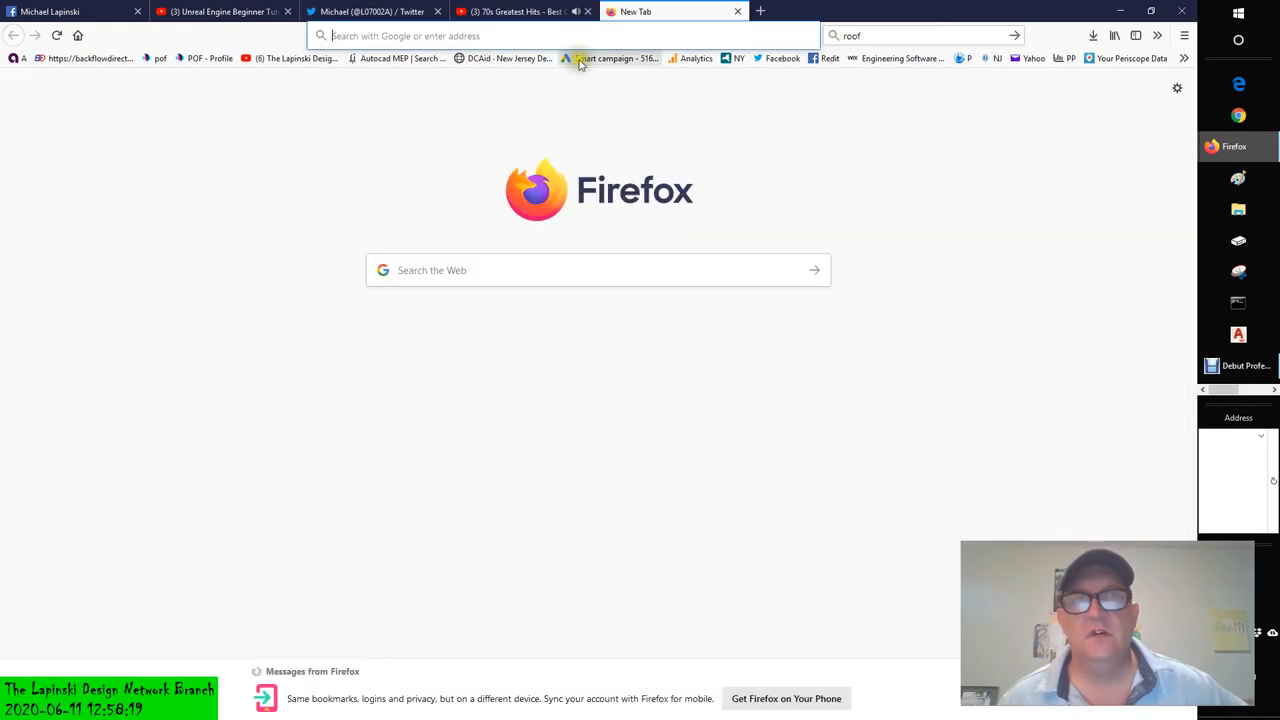
# Search Google for 'triangles', view image results, then return to the tutorial tab.
pyautogui.click(598, 270)
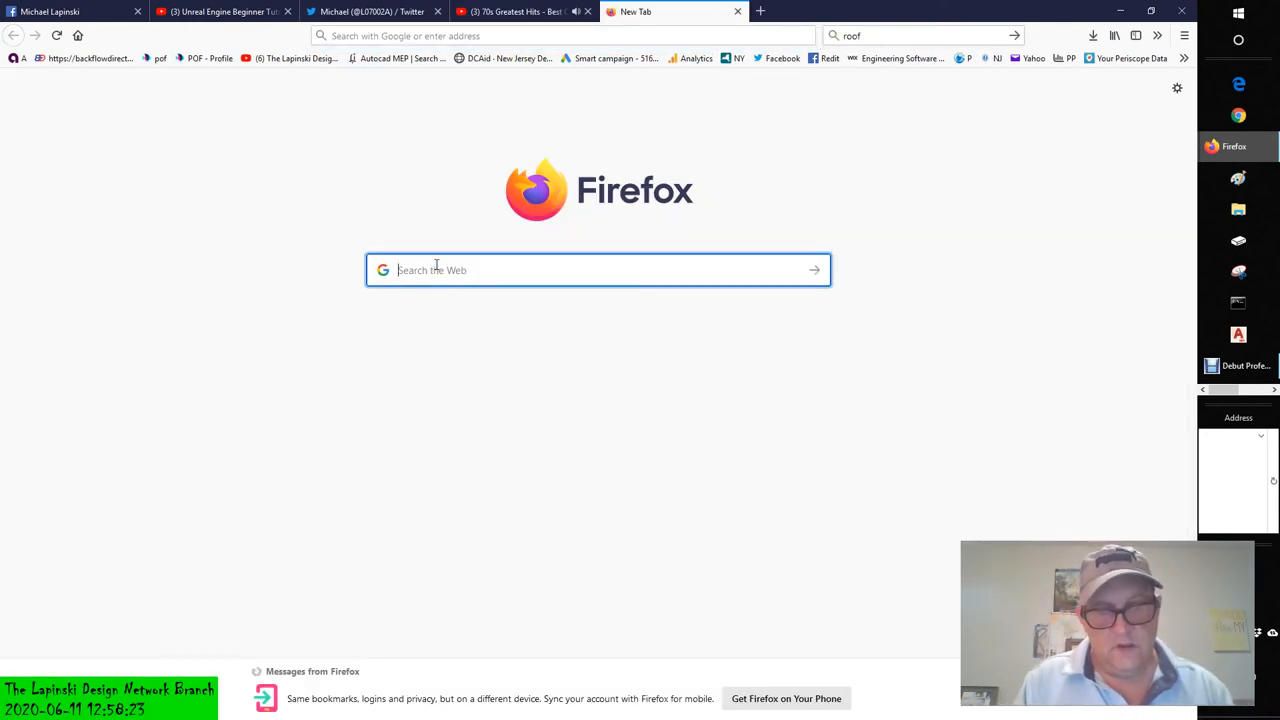
pyautogui.write('triangles')
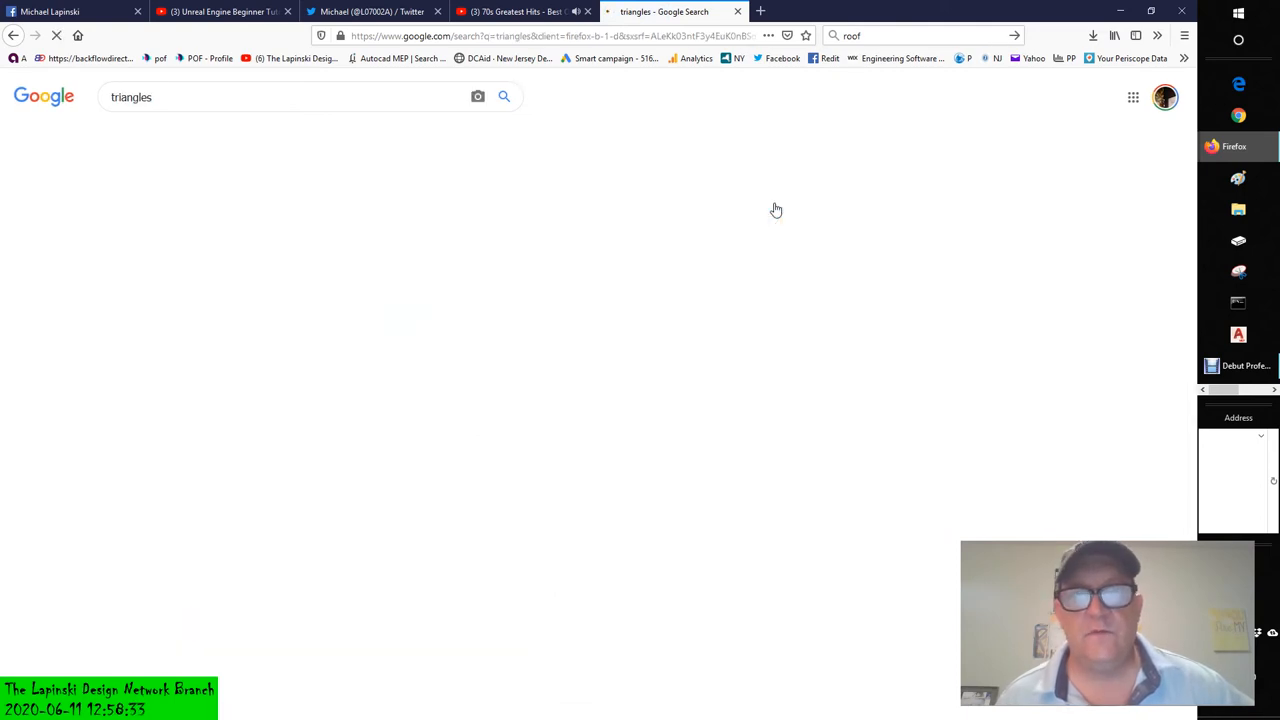
pyautogui.click(113, 290)
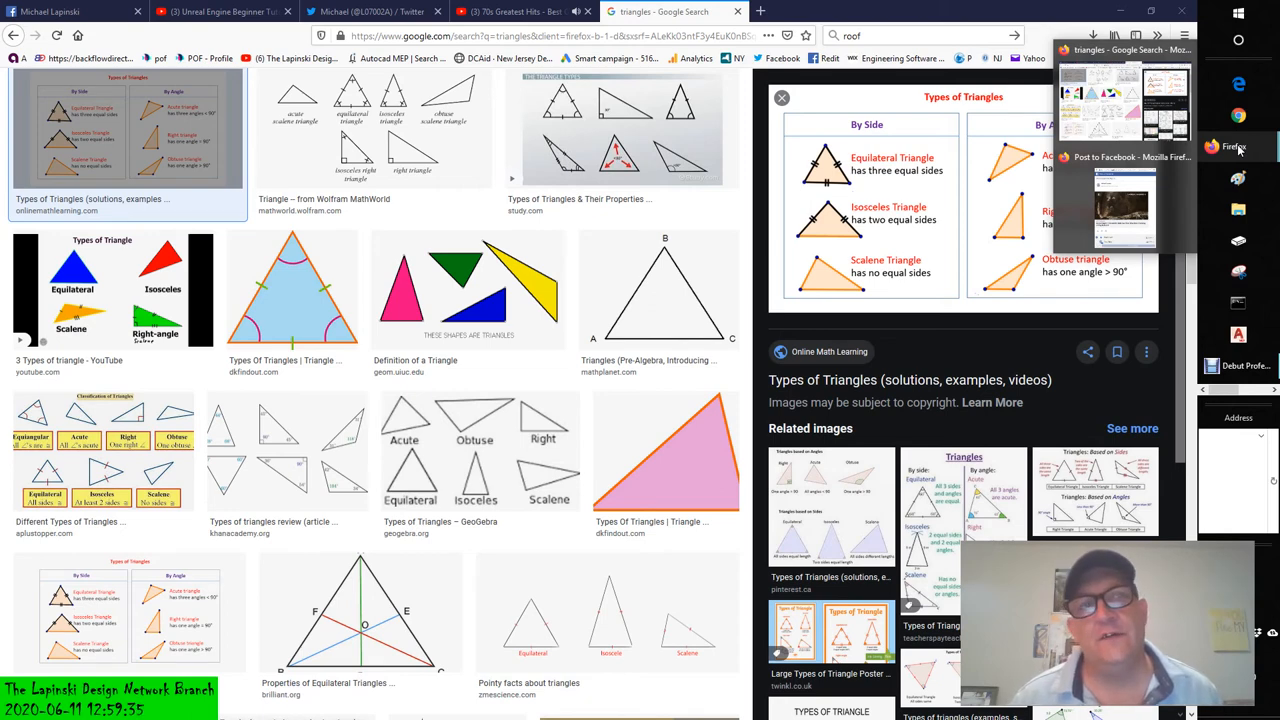
pyautogui.click(220, 11)
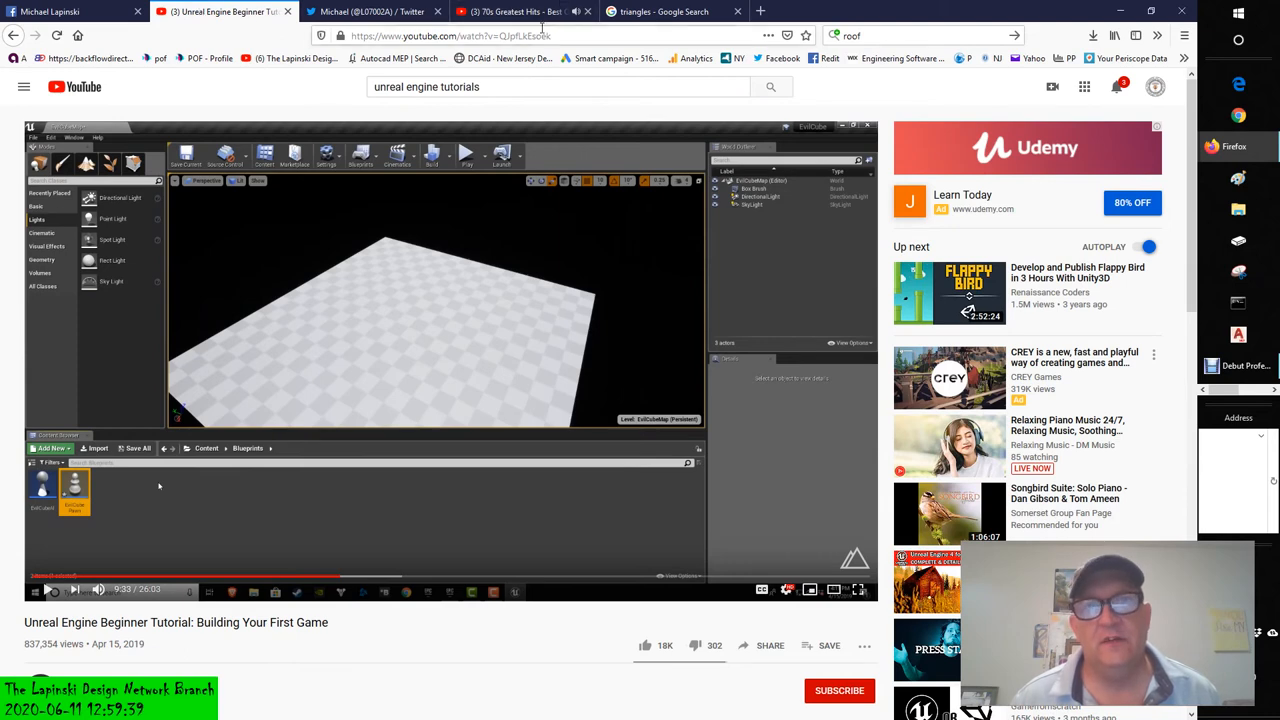
pyautogui.moveTo(520, 11)
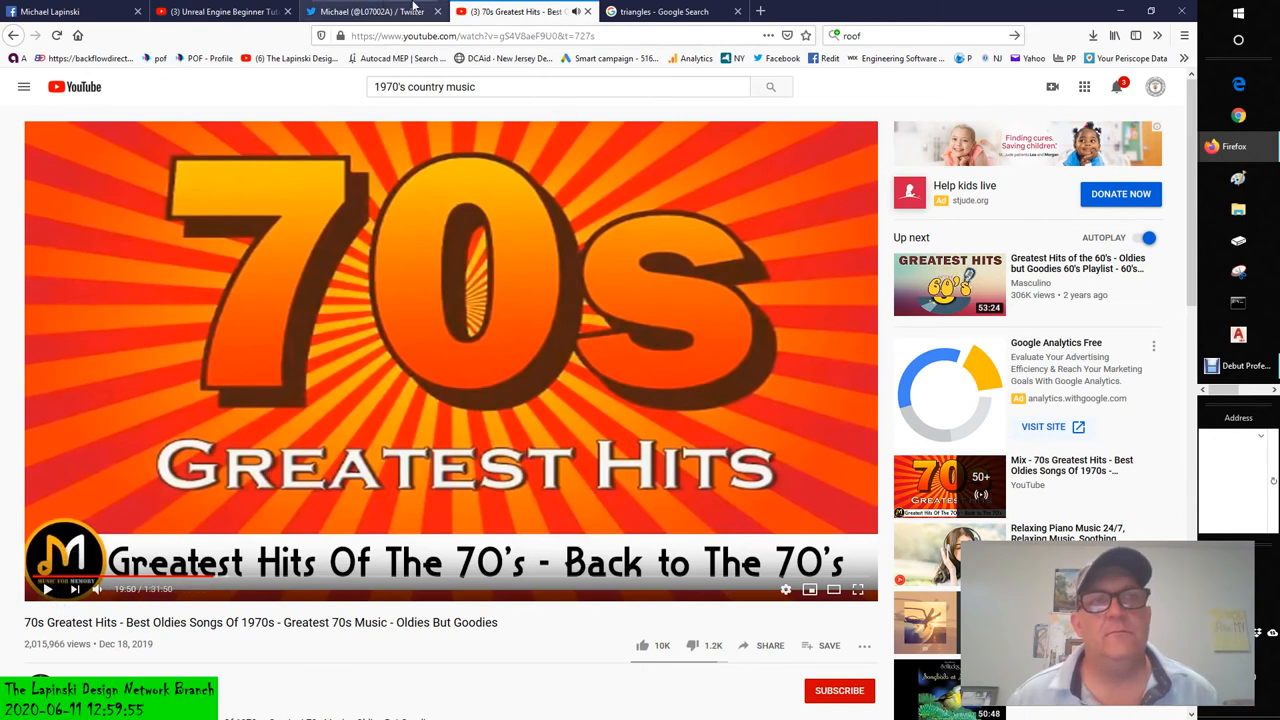
# Bring the Unreal Engine Beginner Tutorial tab back to the front.
pyautogui.click(220, 11)
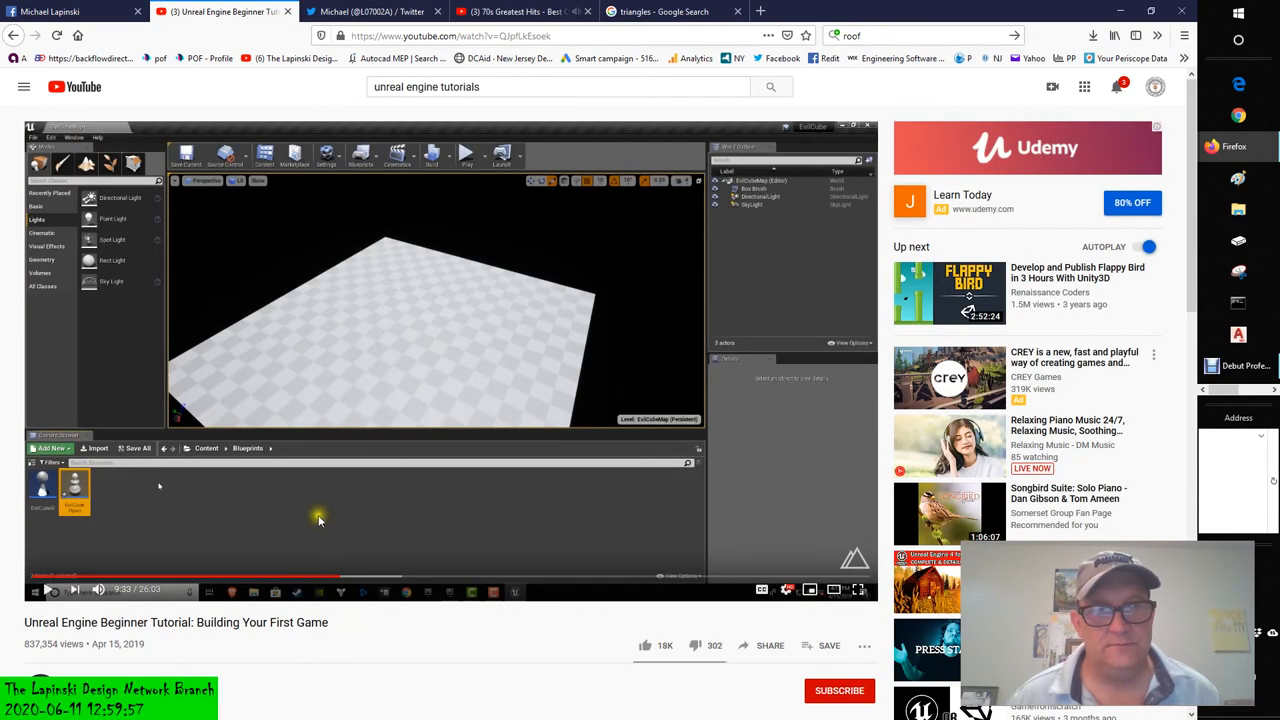
pyautogui.moveTo(360, 532)
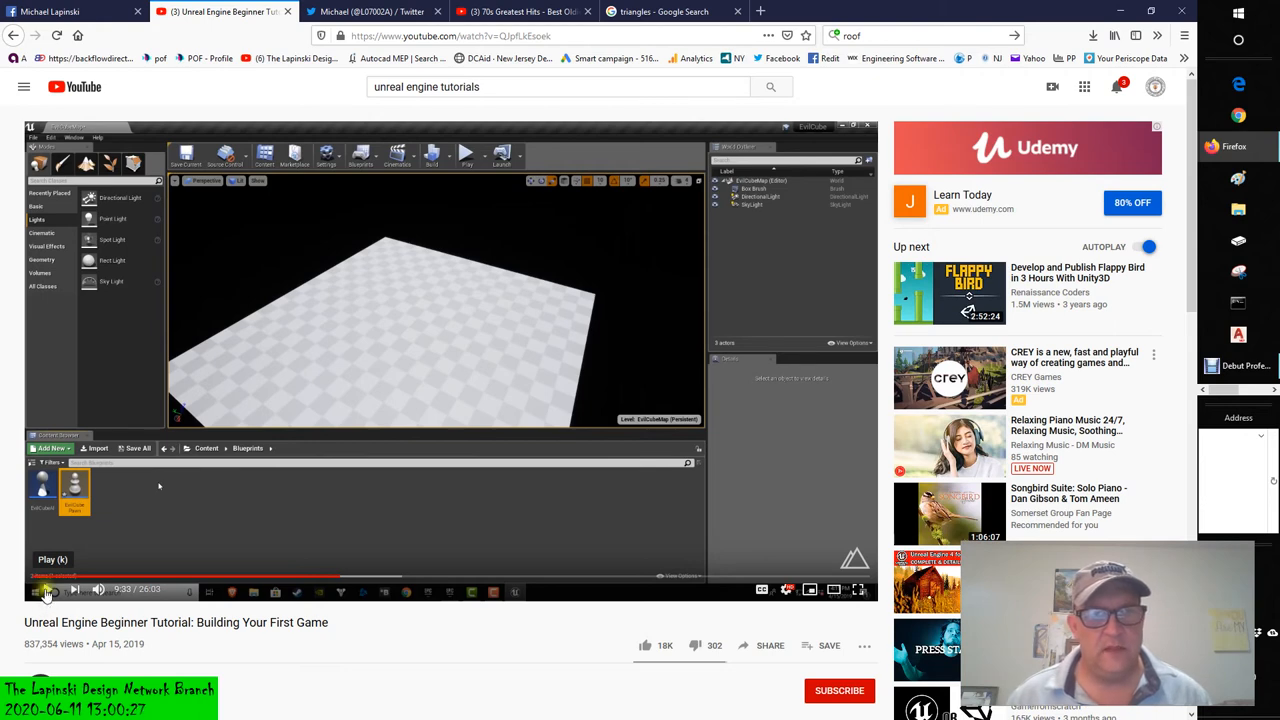
# Play the Unreal Engine tutorial, then pause it at the Blueprint Event Graph.
pyautogui.click(45, 589)
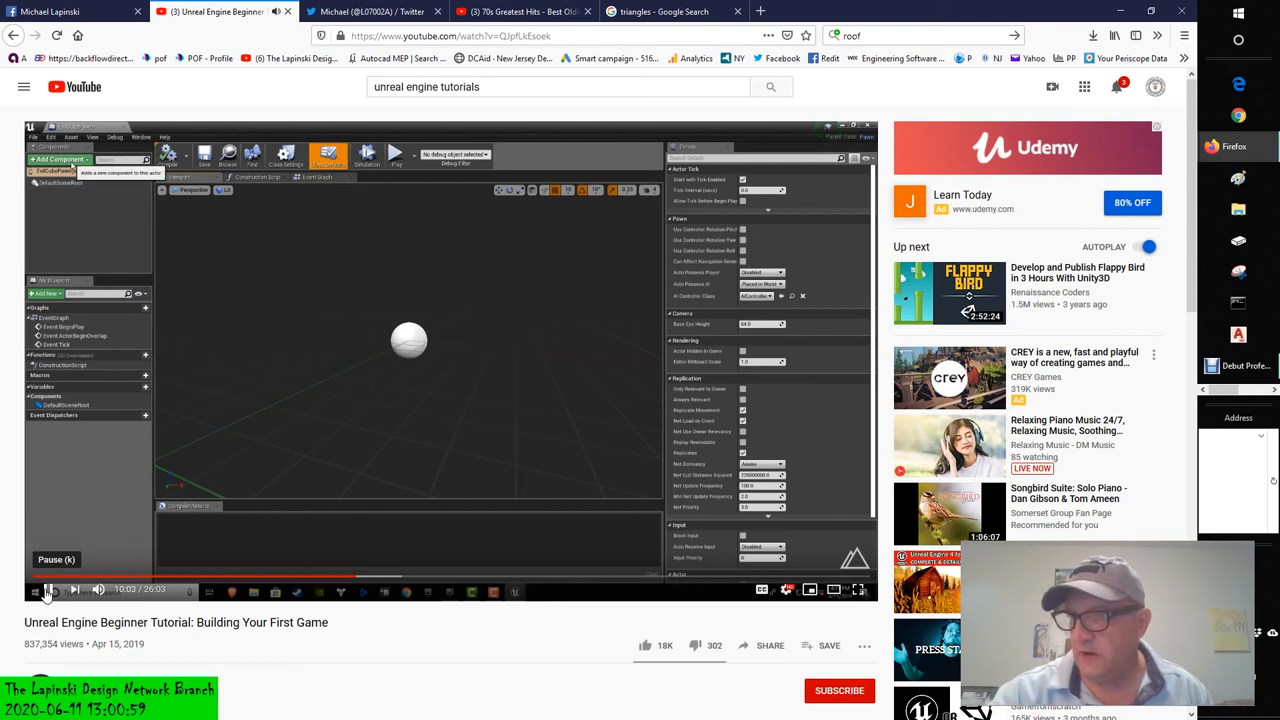
pyautogui.click(57, 160)
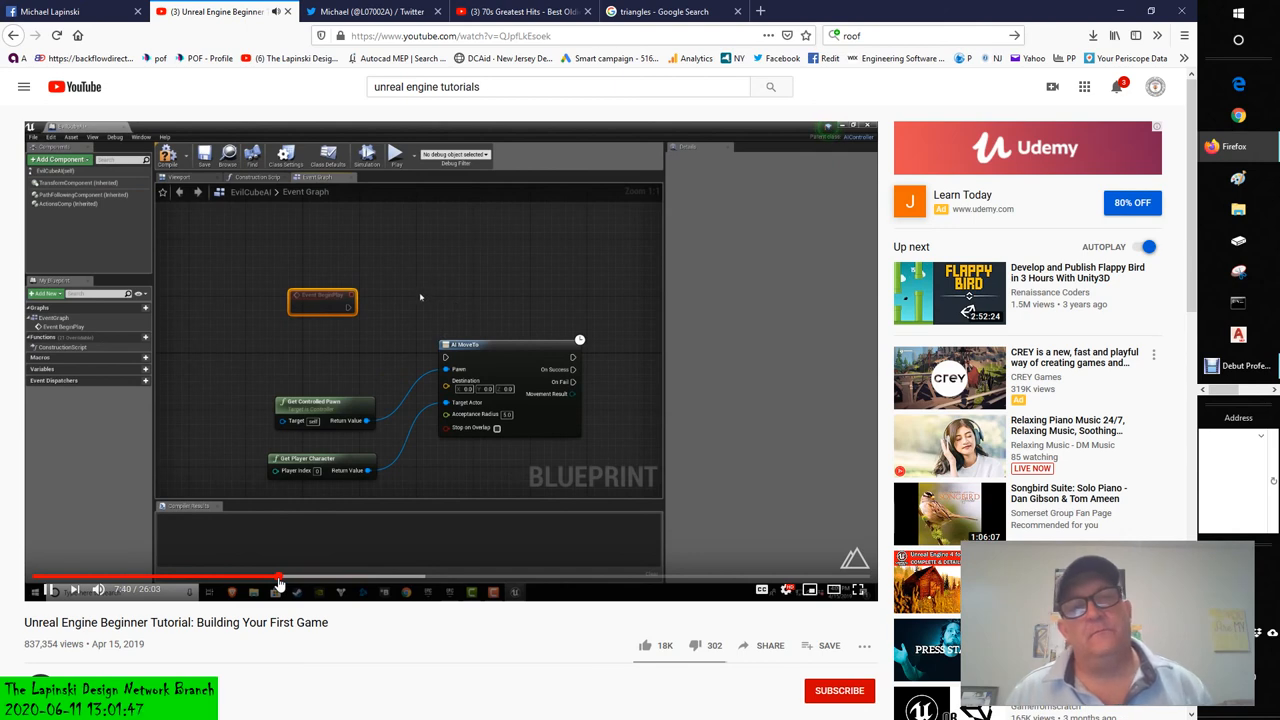
pyautogui.moveTo(447, 262)
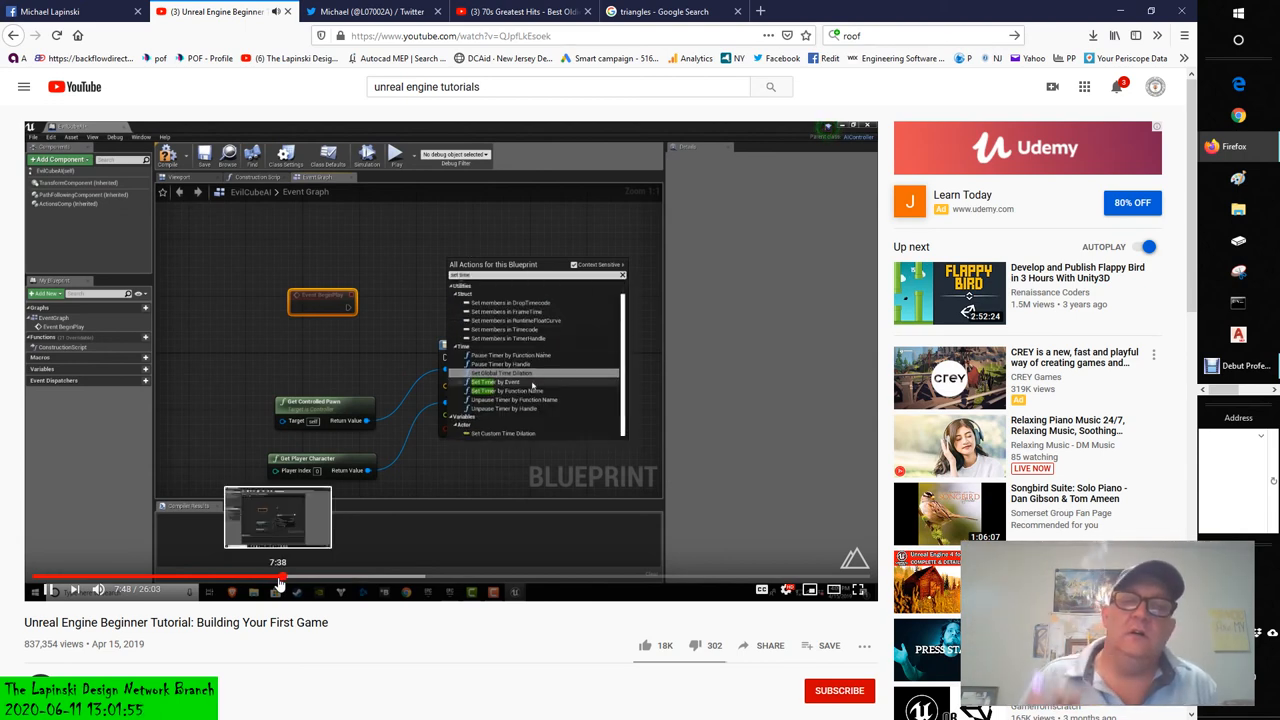
# Rewind the tutorial to about 7:38 and drag through to the timer section at 8:28.
pyautogui.click(502, 382)
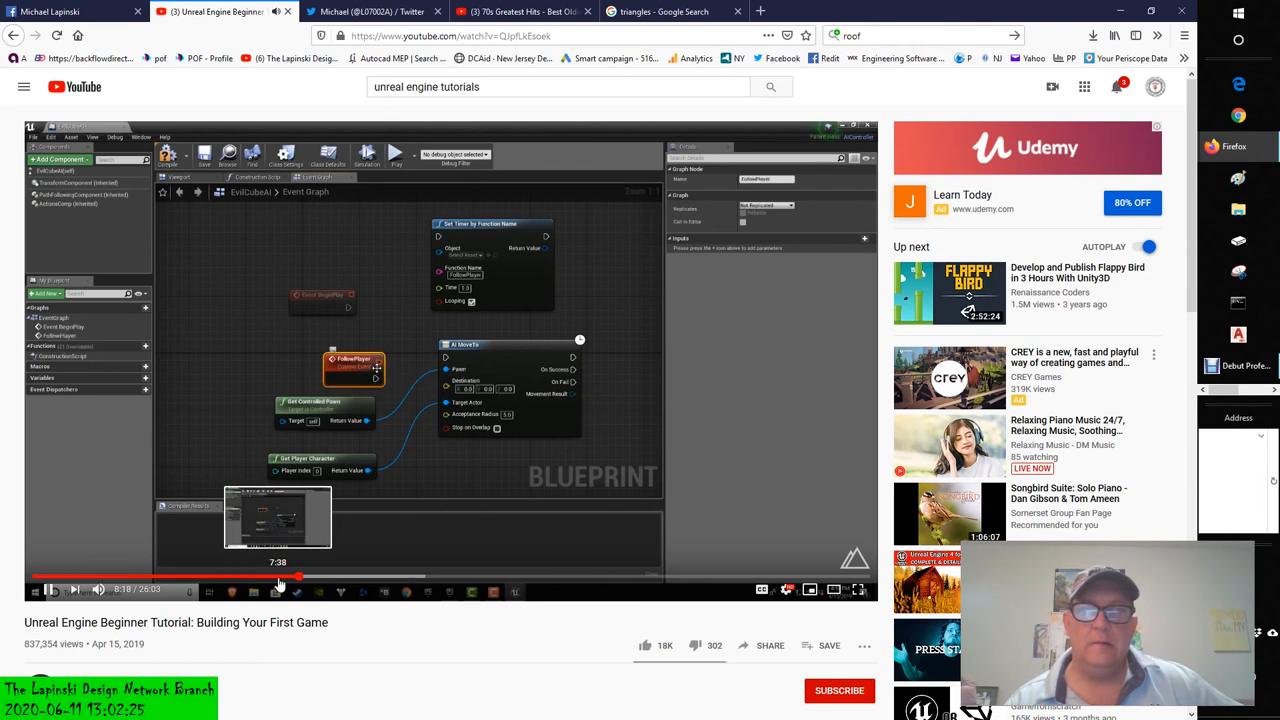
pyautogui.moveTo(353, 368); pyautogui.dragTo(325, 355)
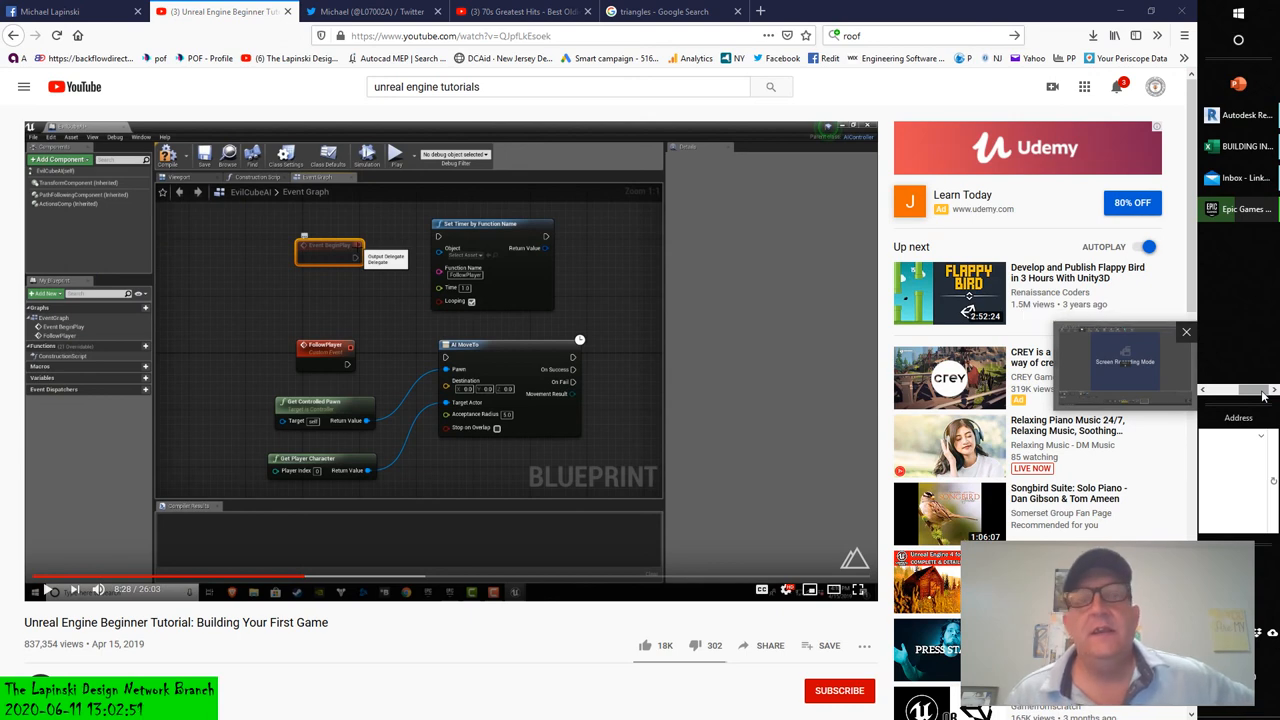
pyautogui.moveTo(1248, 392)
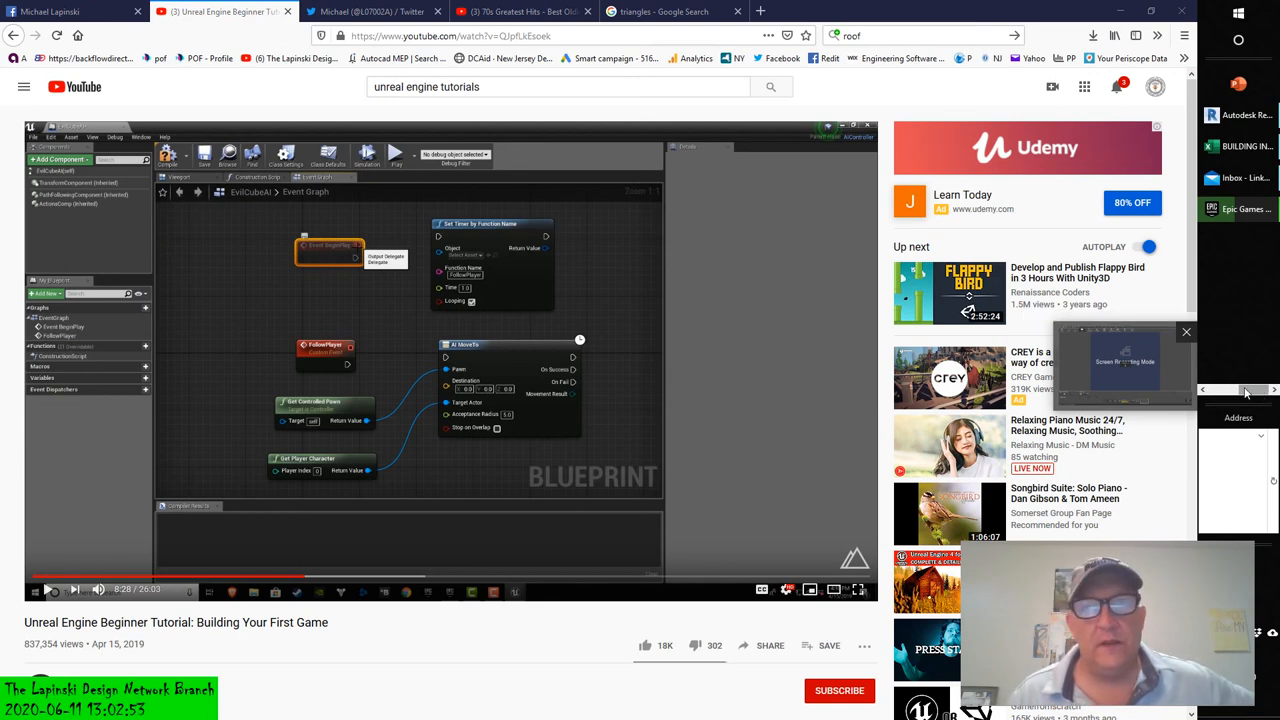